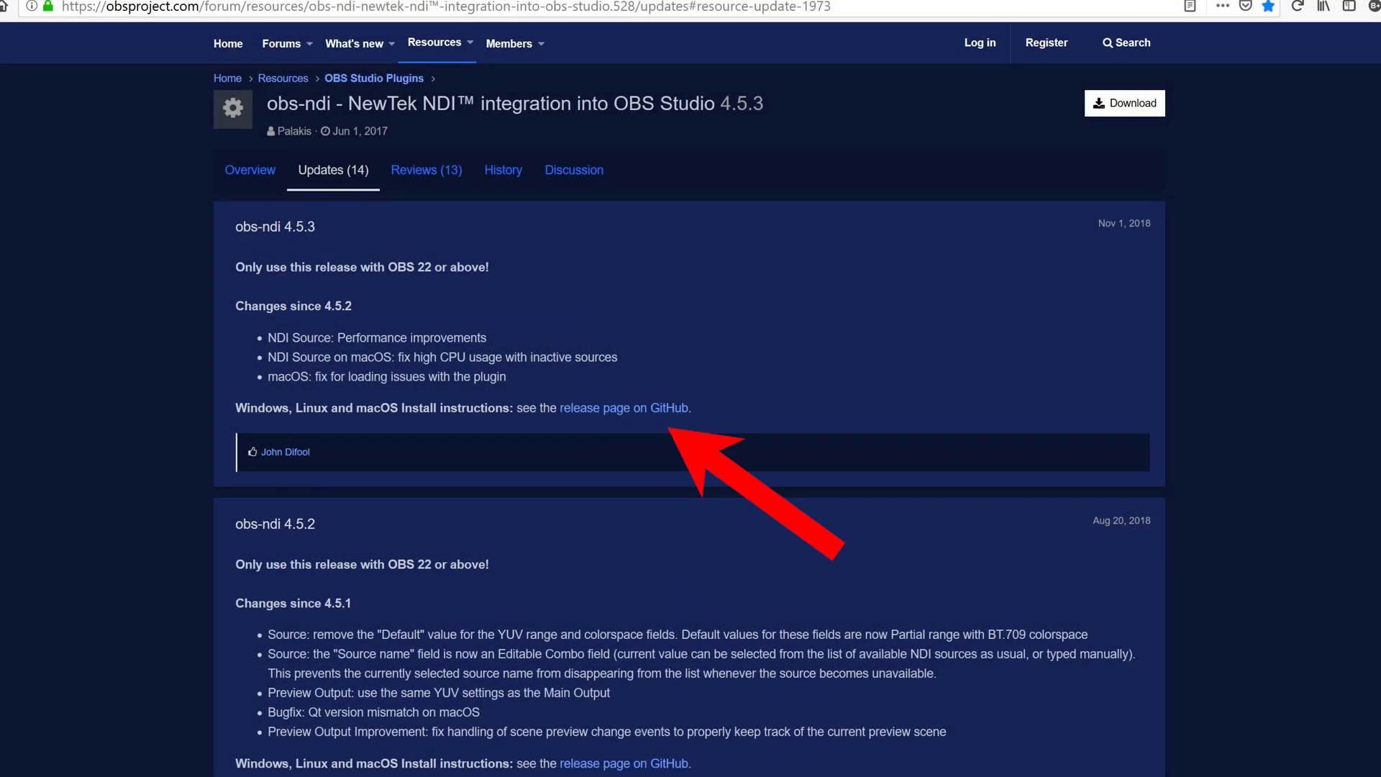
Review the Stream settings, keeping YouTube / YouTube Gaming as the service, then move to the Output page.
click(624, 408)
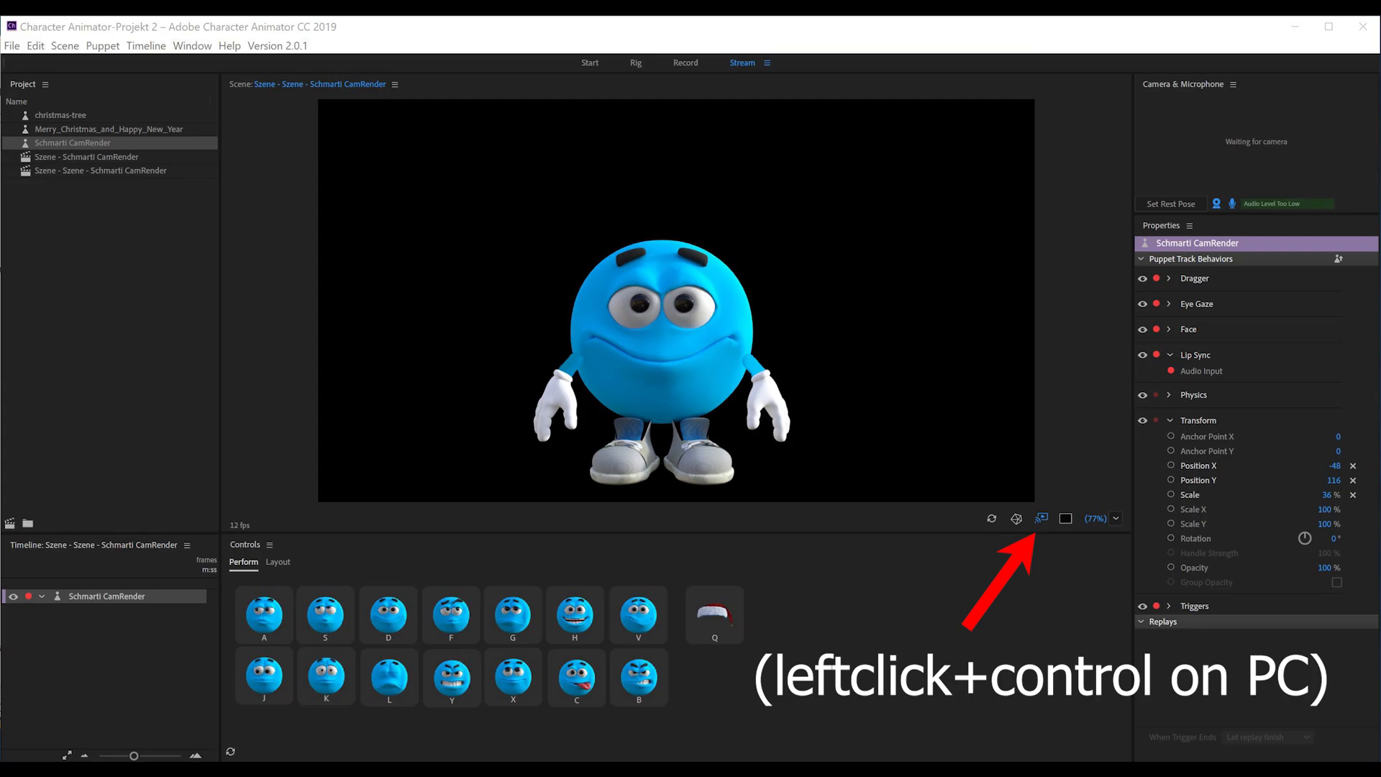
click(1042, 519)
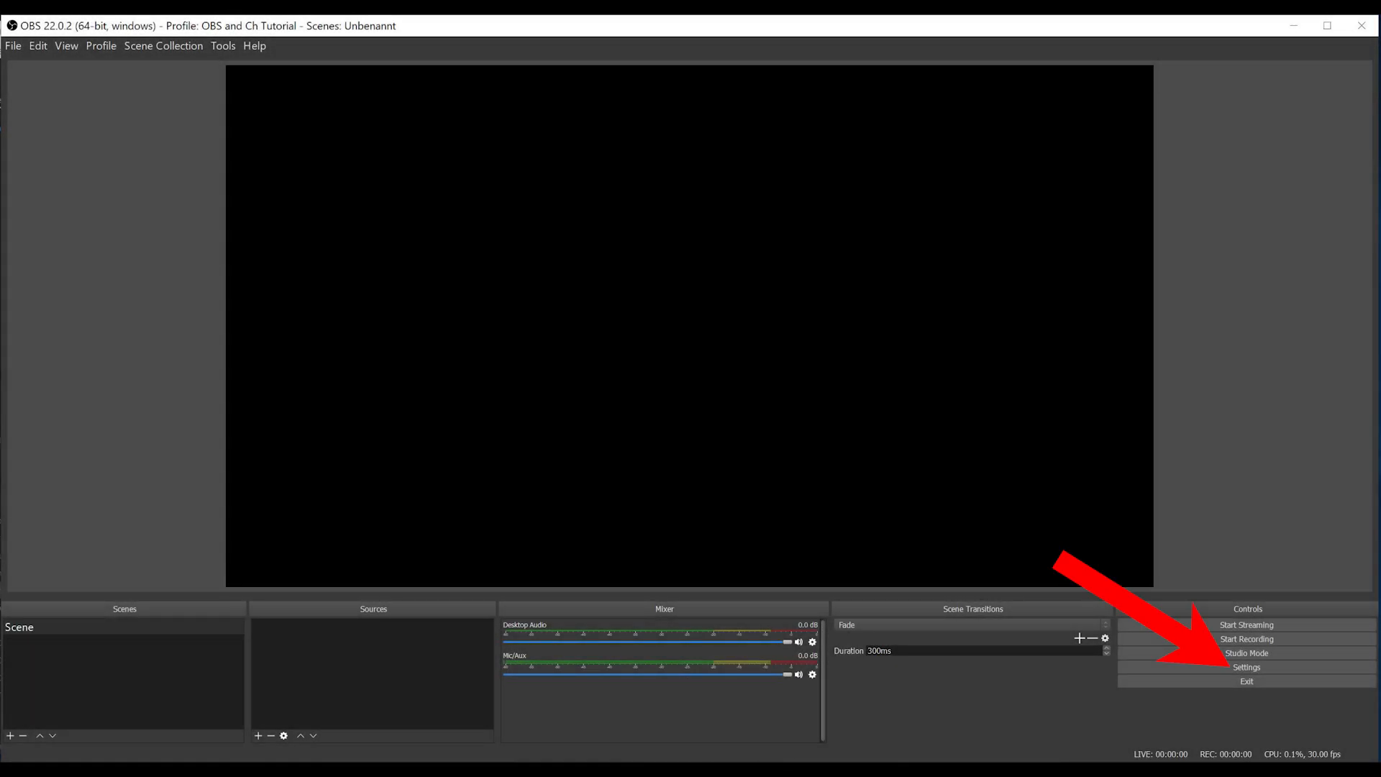
click(1246, 666)
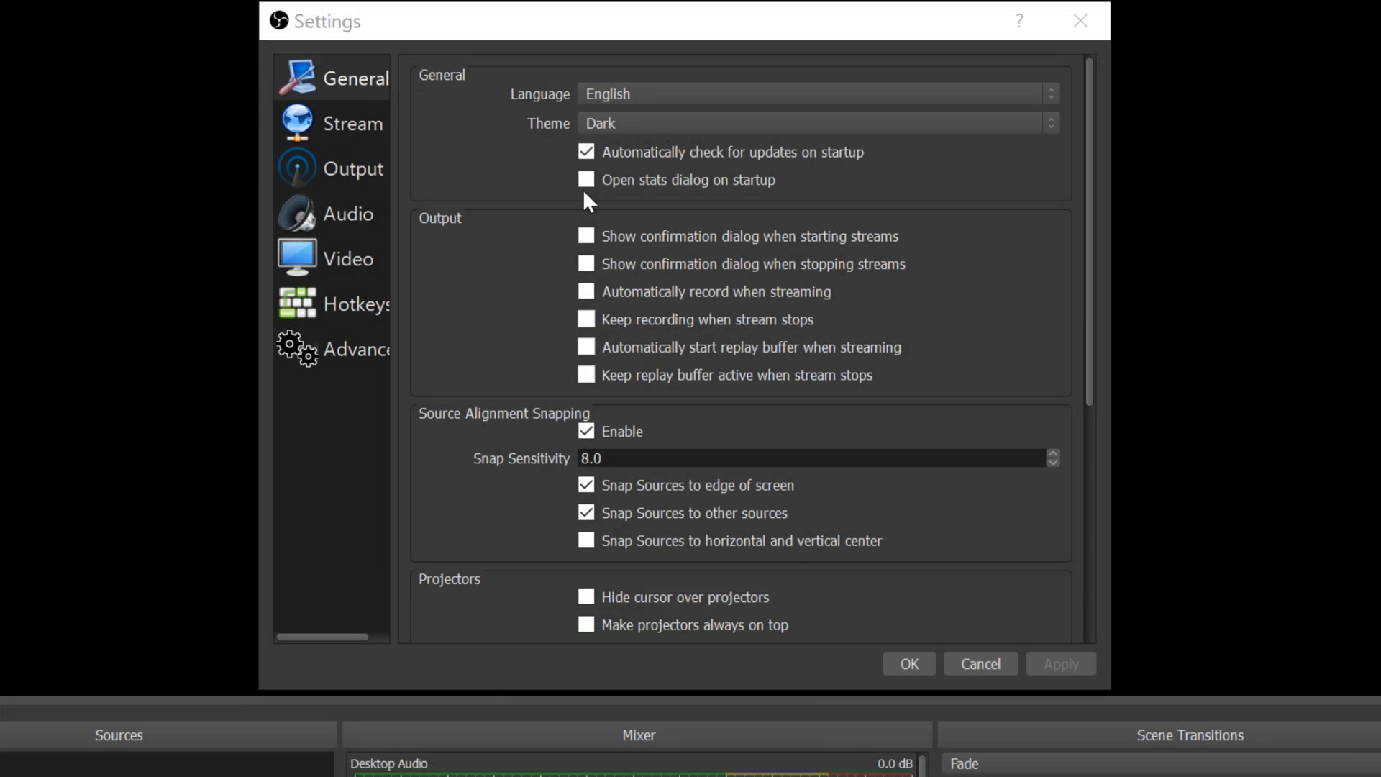
click(353, 123)
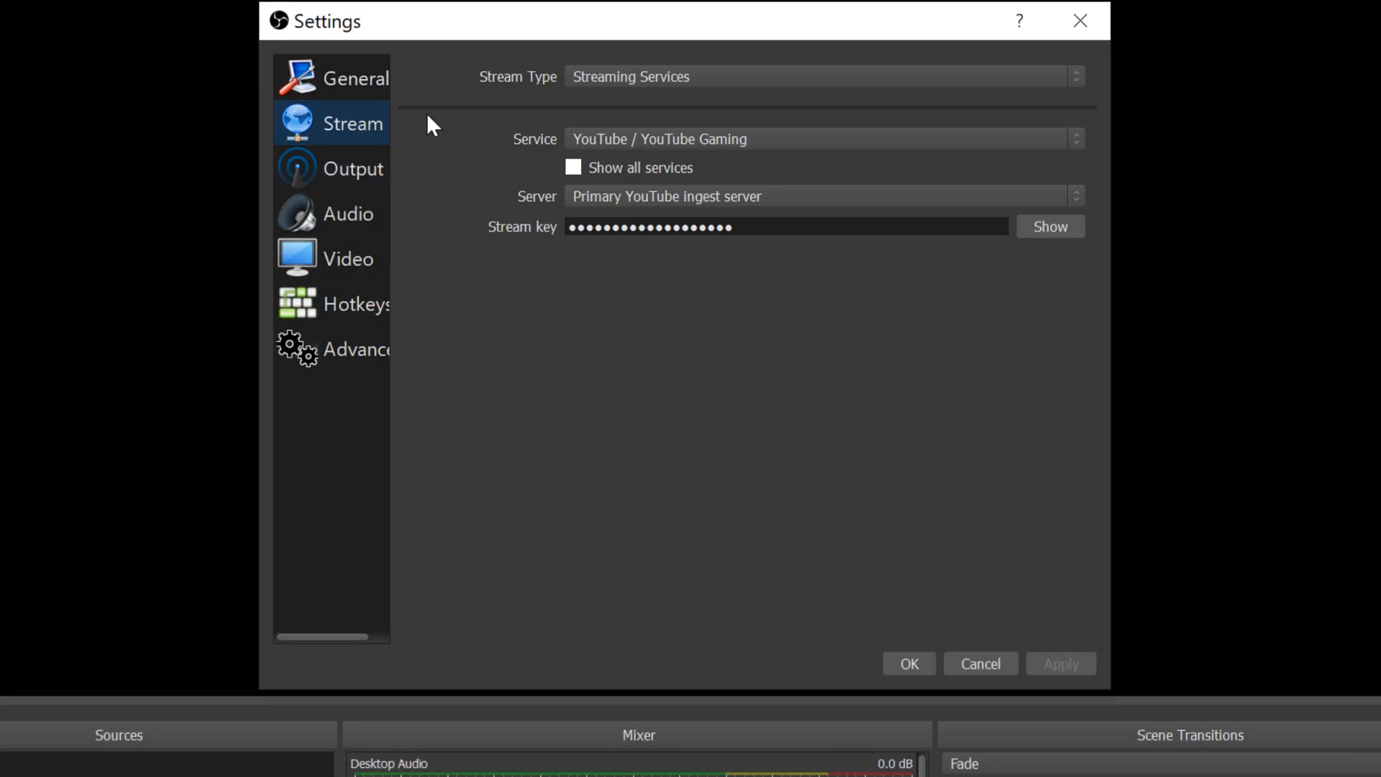
mouse_move(577, 95)
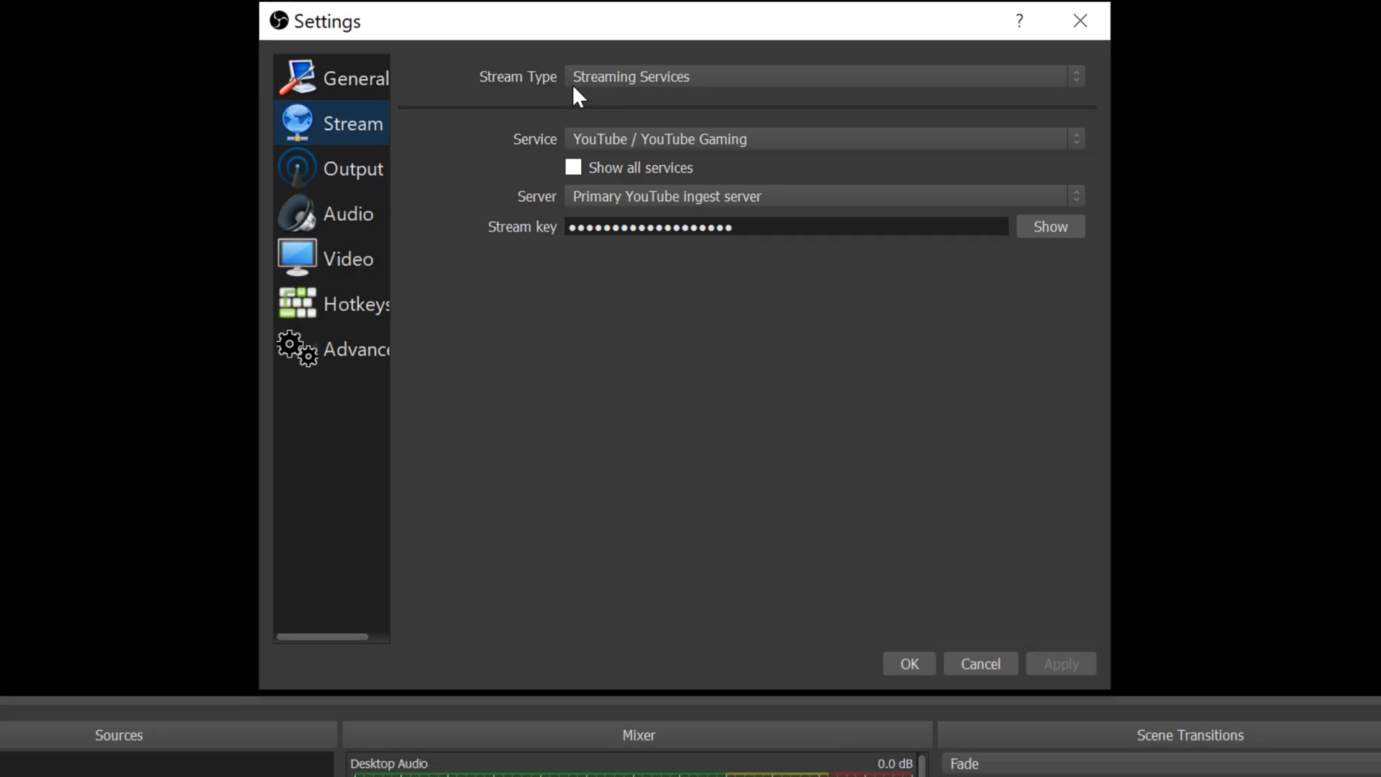
click(819, 138)
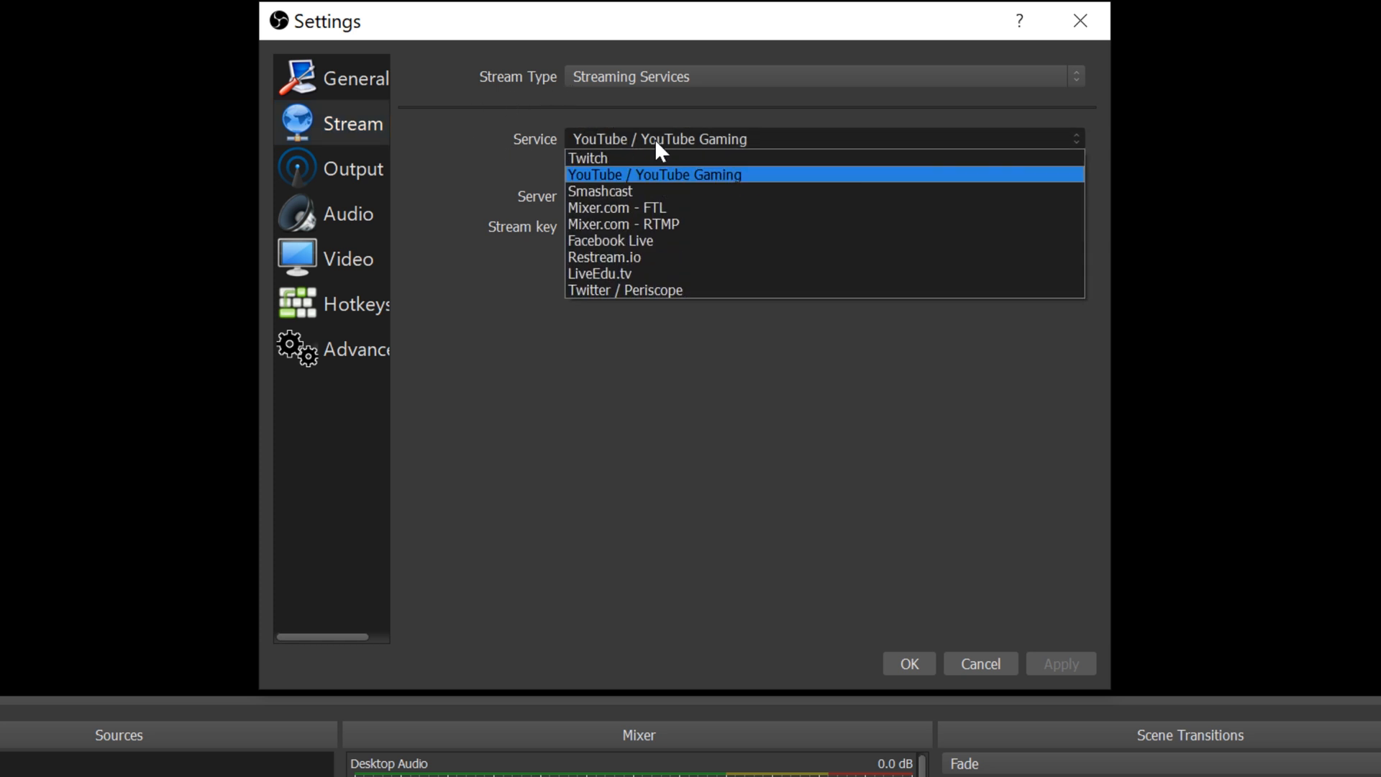
mouse_move(665, 225)
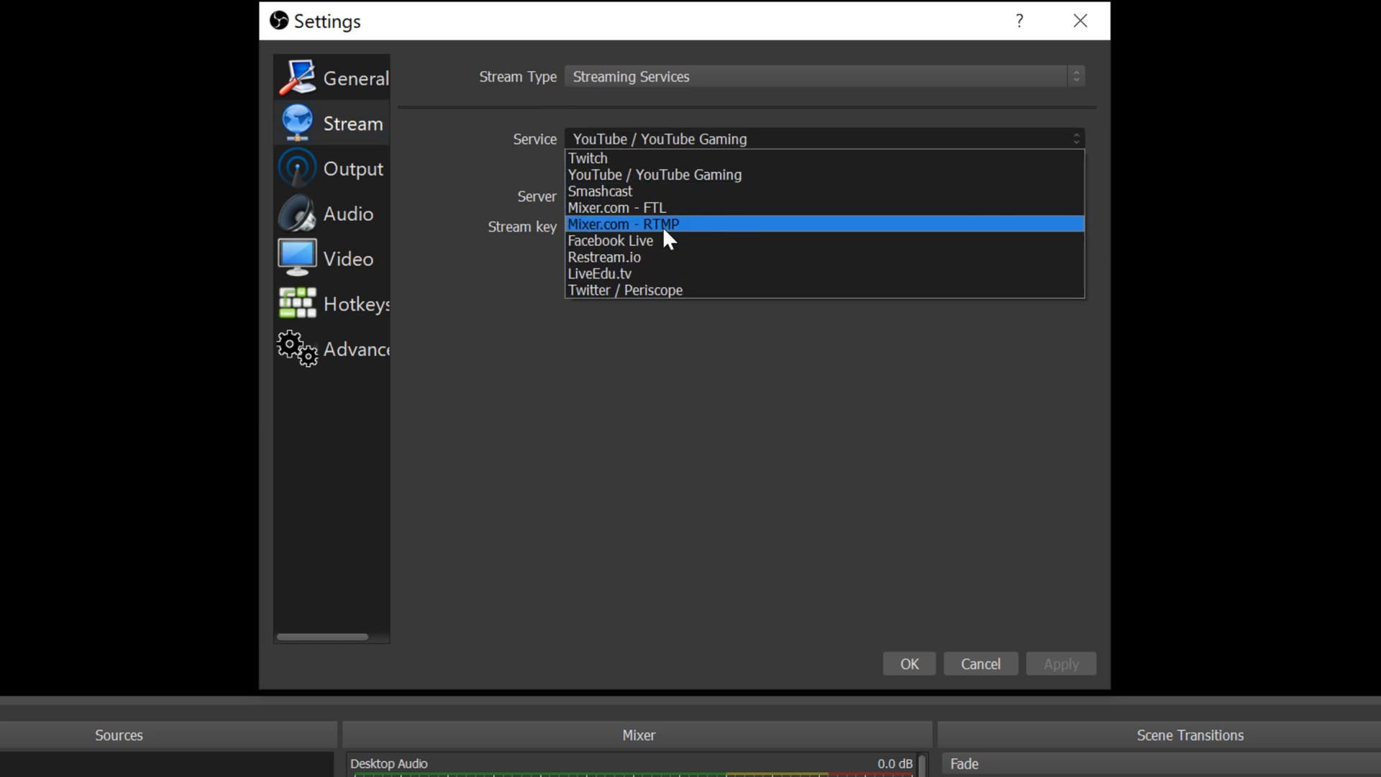
mouse_move(661, 190)
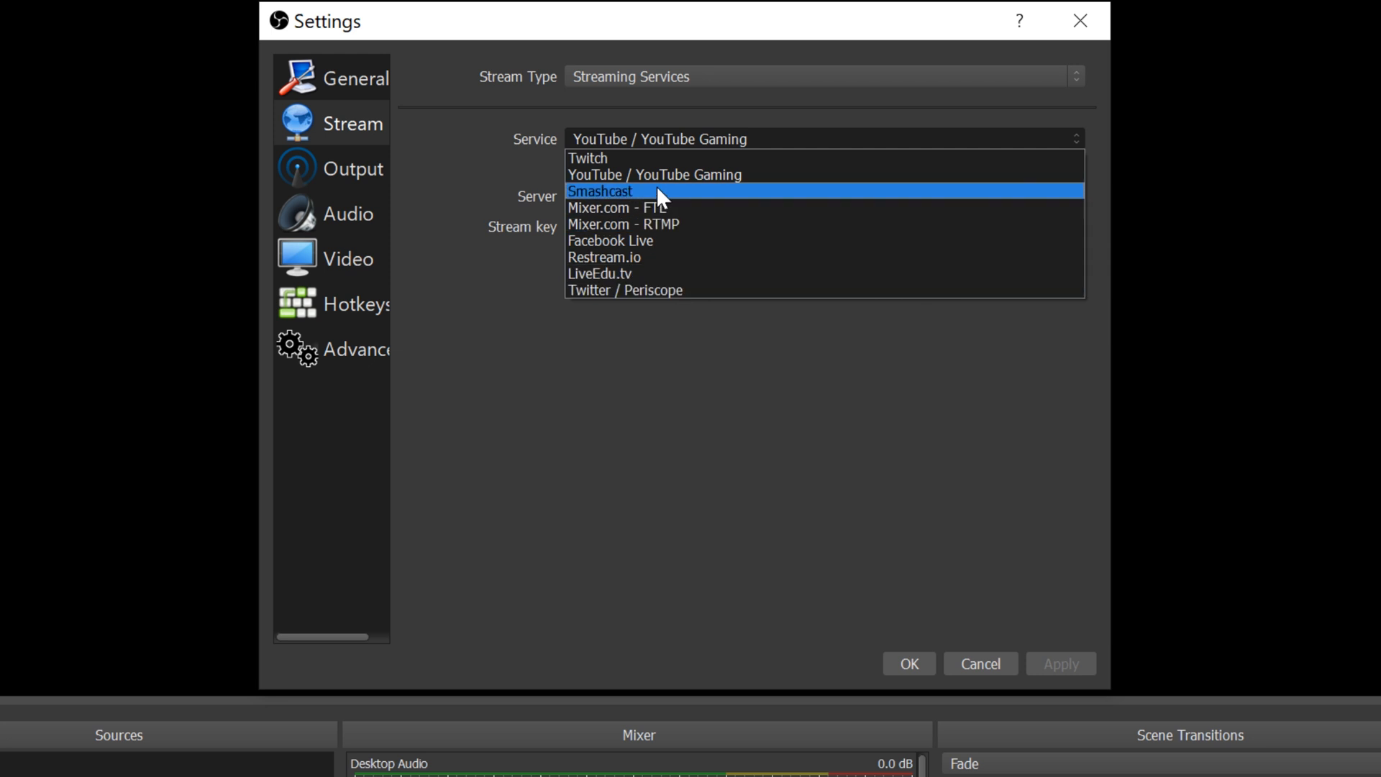
click(654, 175)
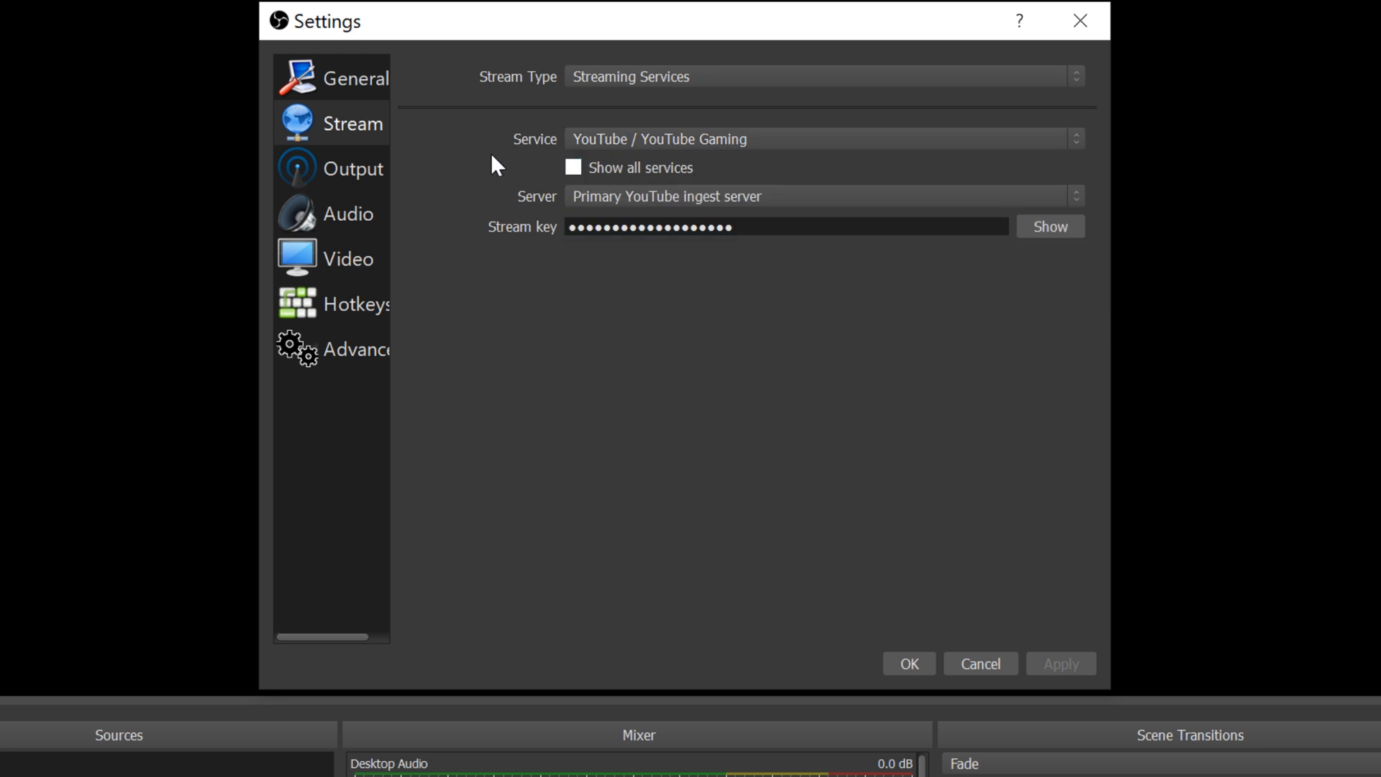
mouse_move(610, 211)
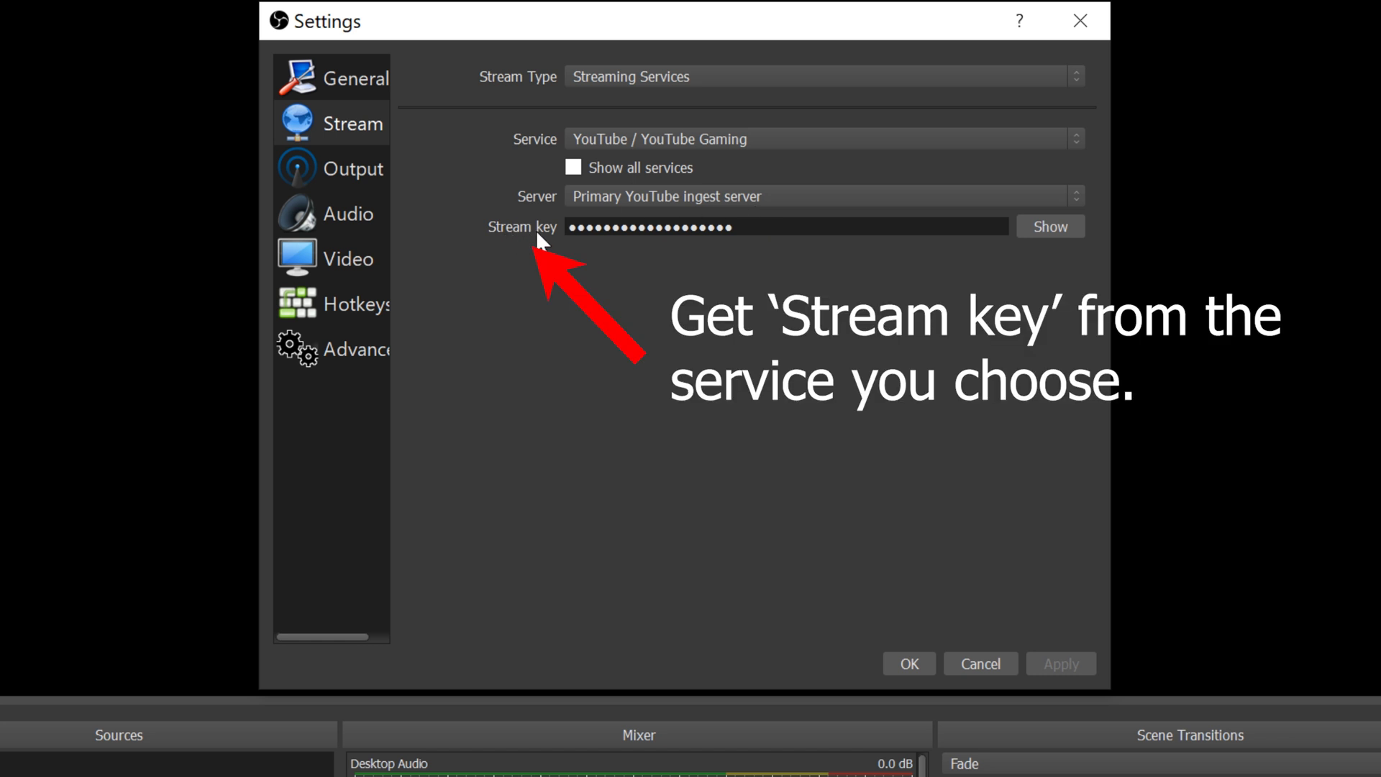
mouse_move(523, 249)
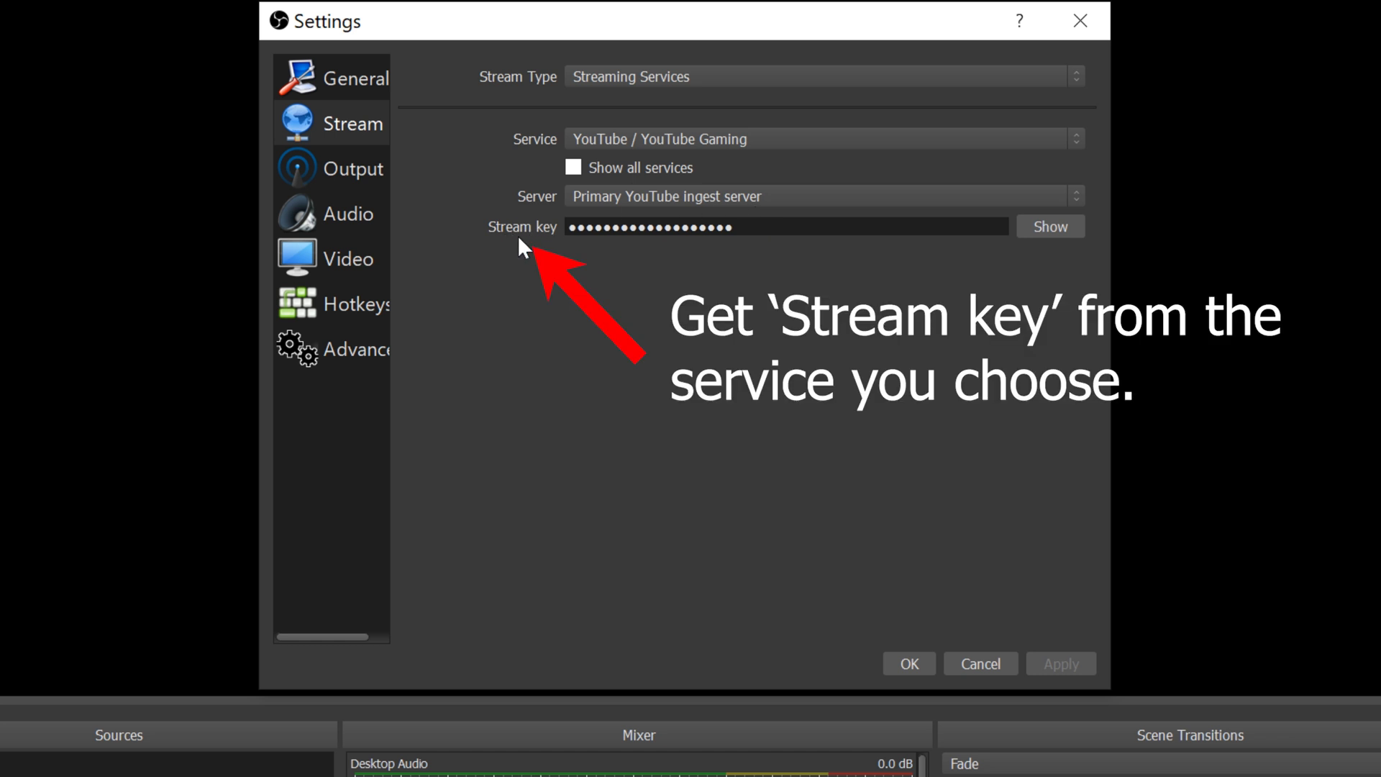
click(356, 168)
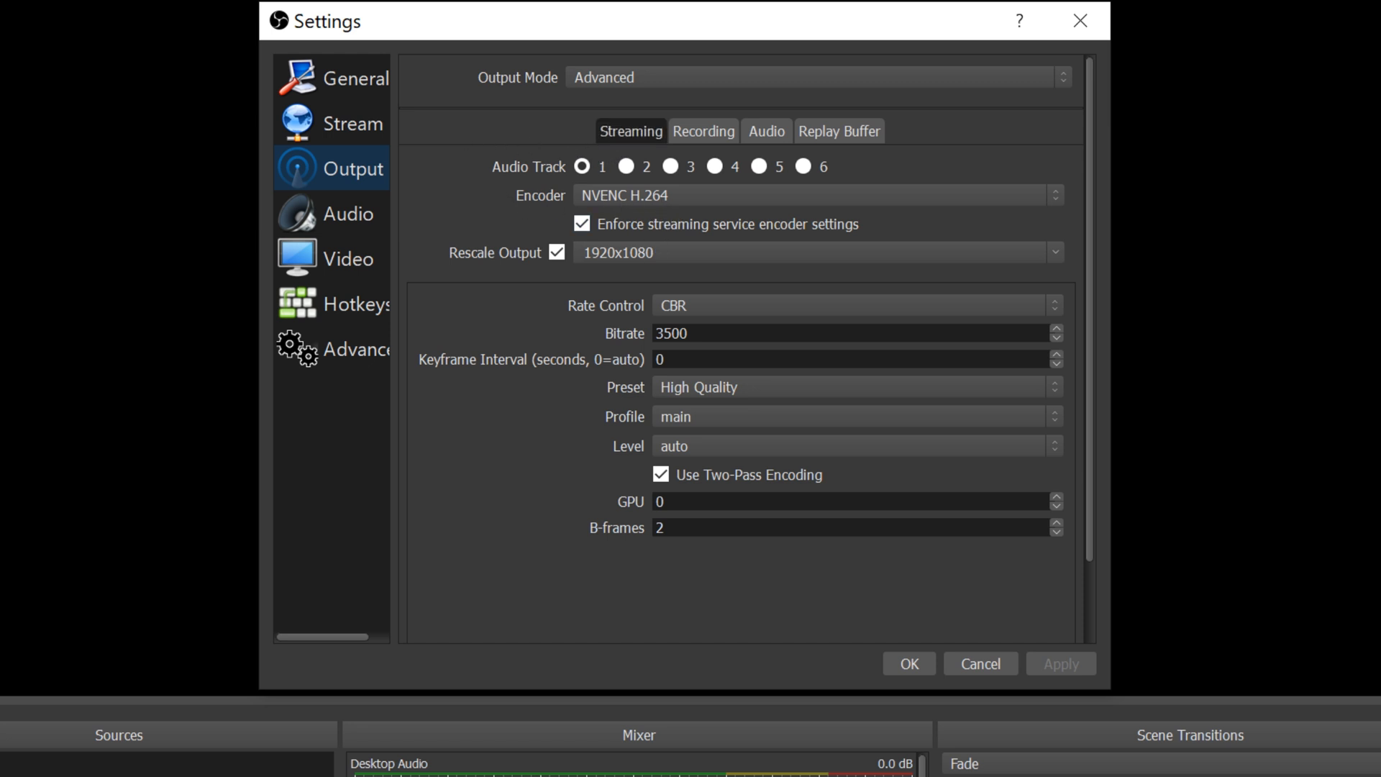
mouse_move(710, 322)
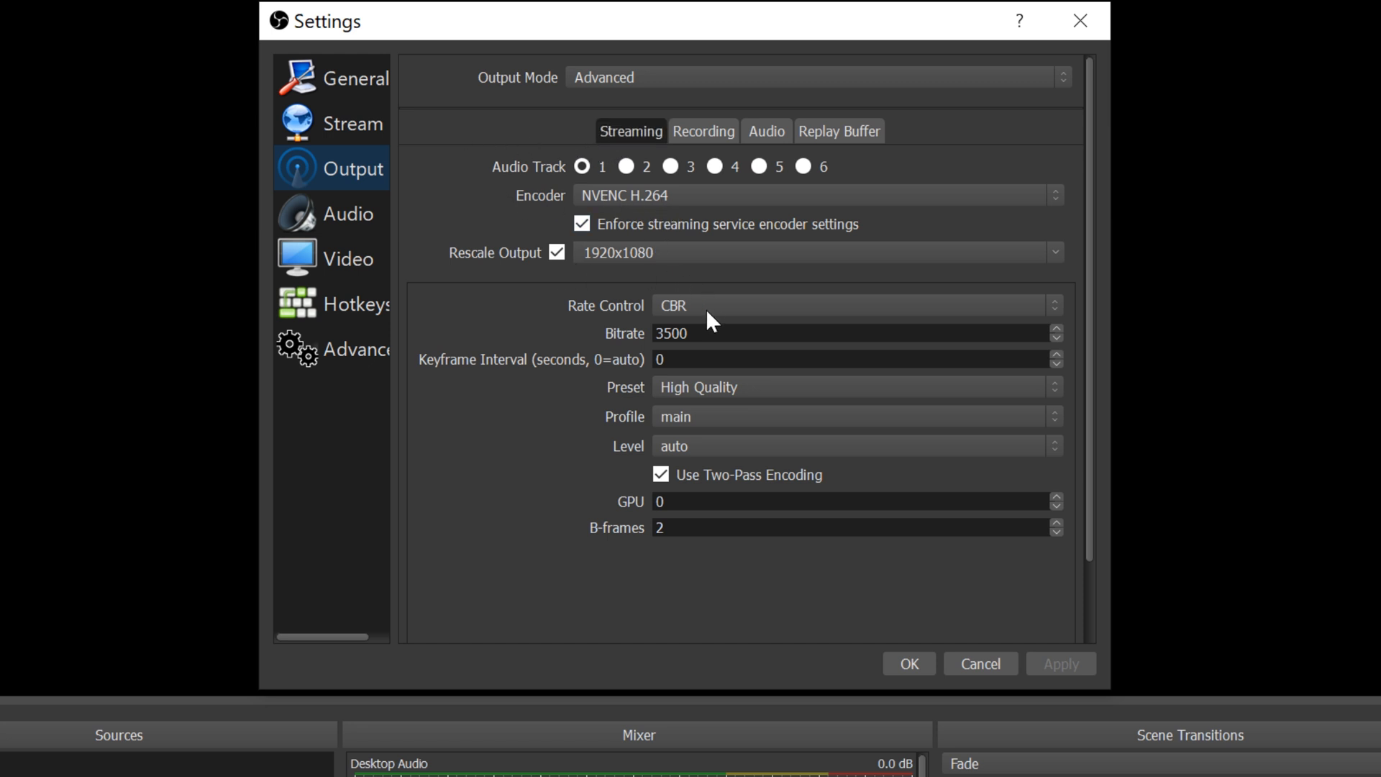
mouse_move(594, 380)
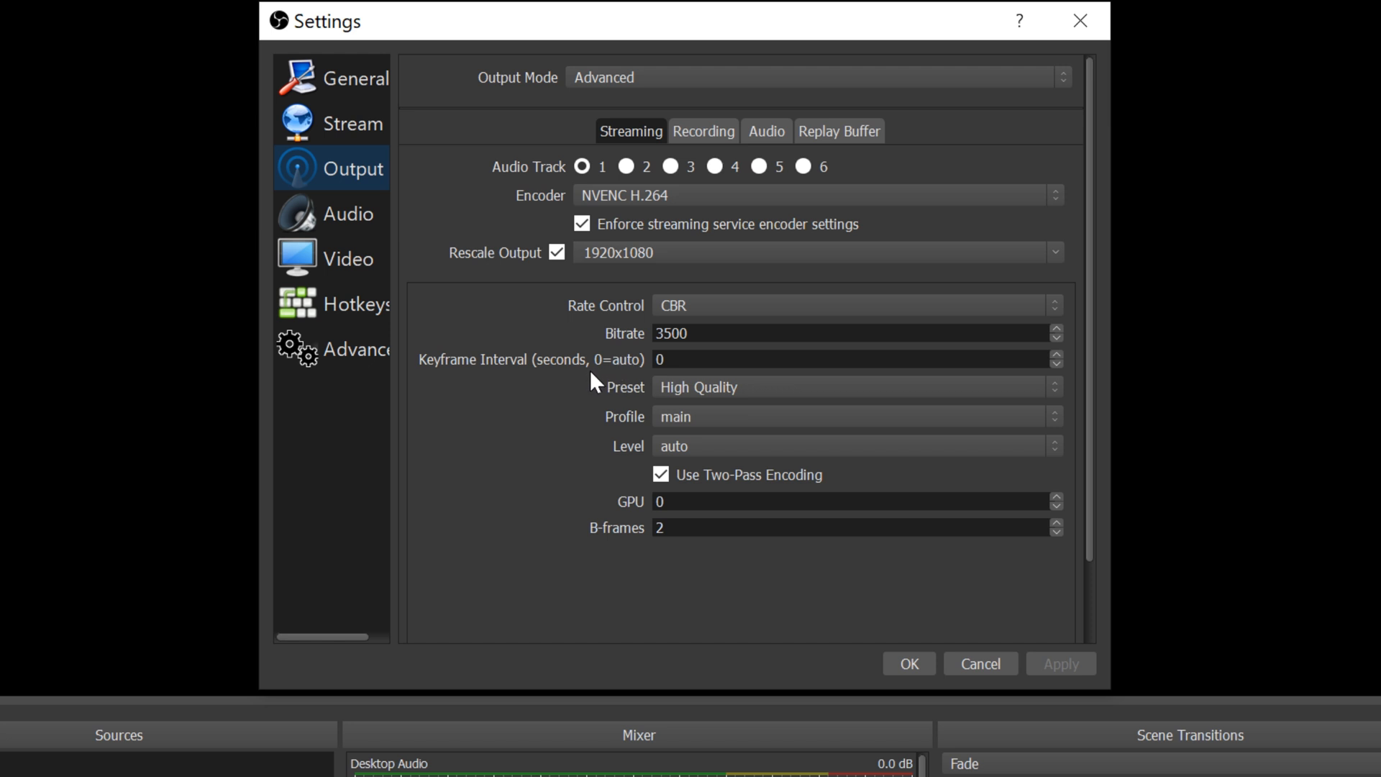
Show the Audio settings listing the RME Babyface desktop and mic devices.
click(349, 213)
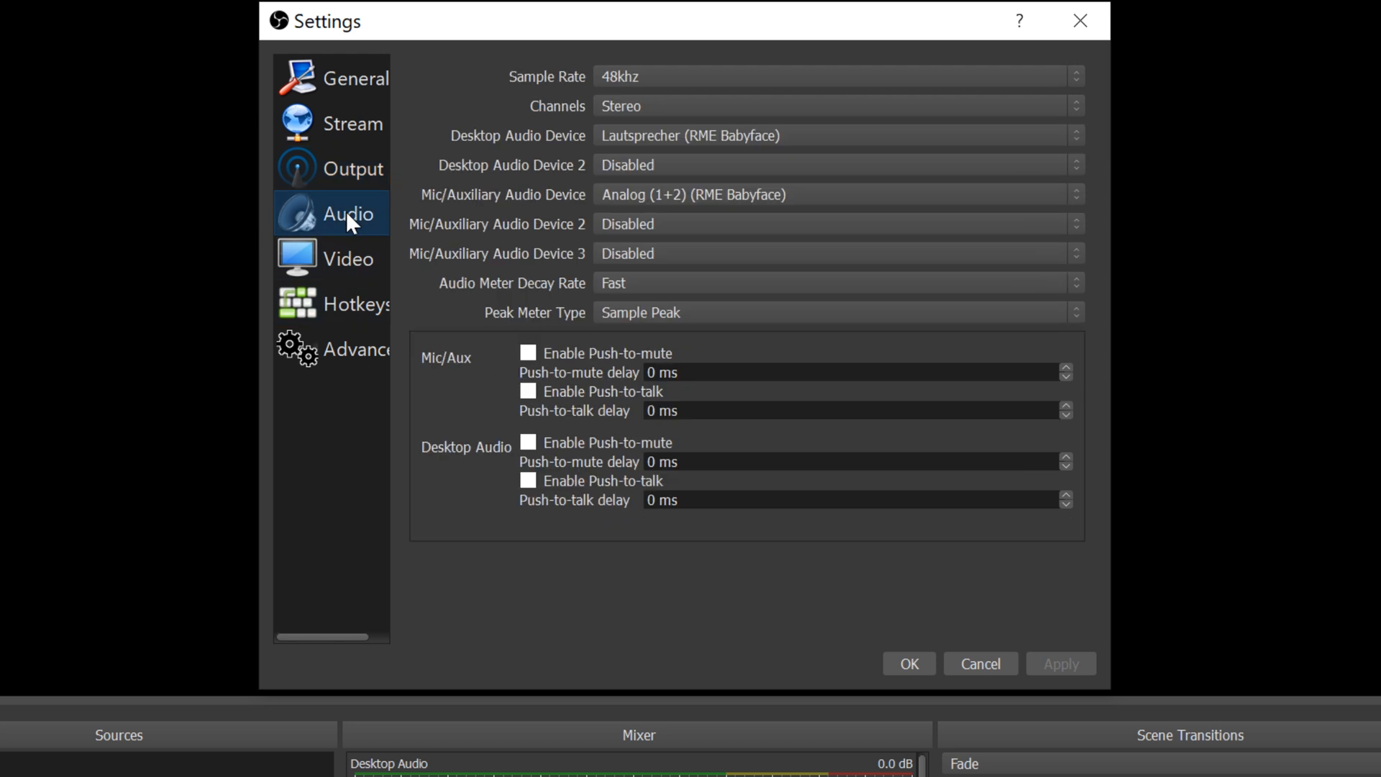
mouse_move(551, 164)
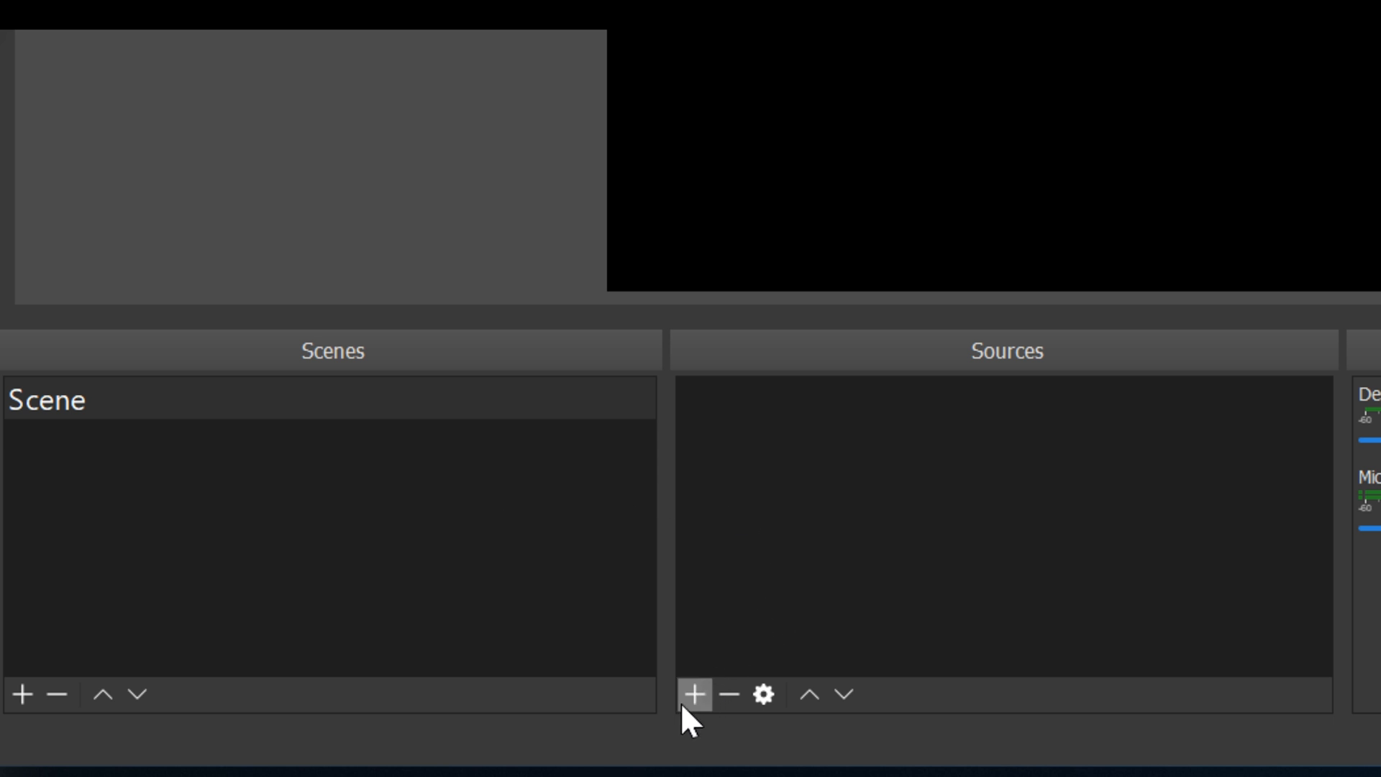
Create a new NDI source named 'Ch Puppet' in the scene.
click(694, 694)
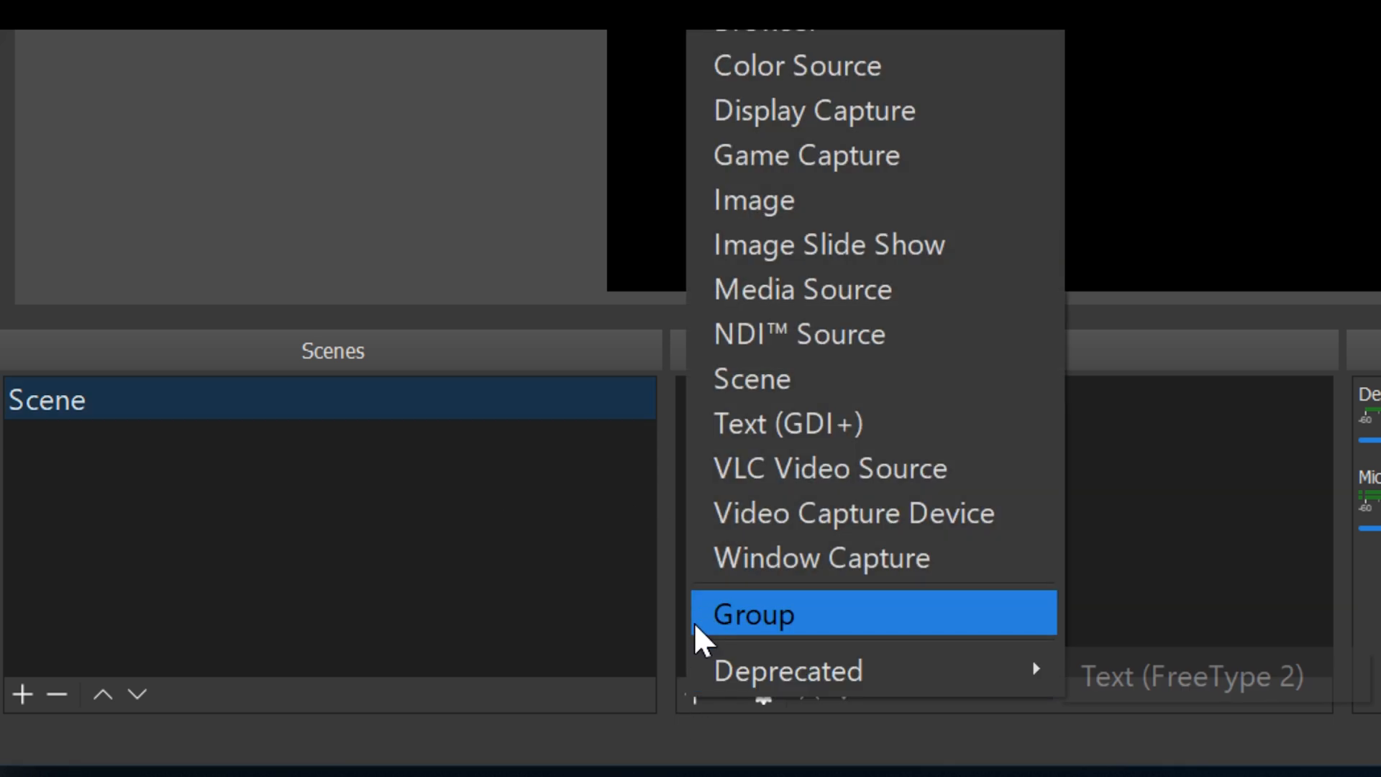
mouse_move(798, 361)
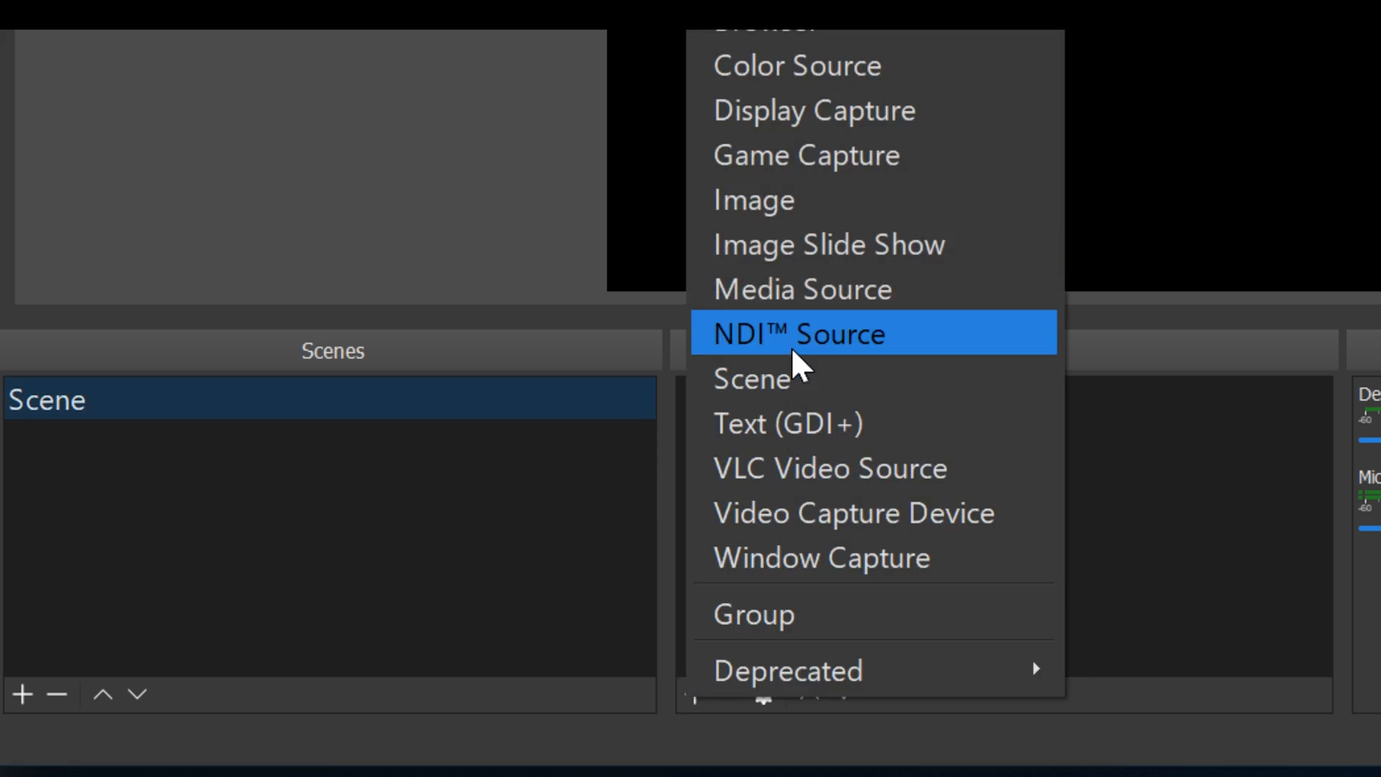
click(795, 333)
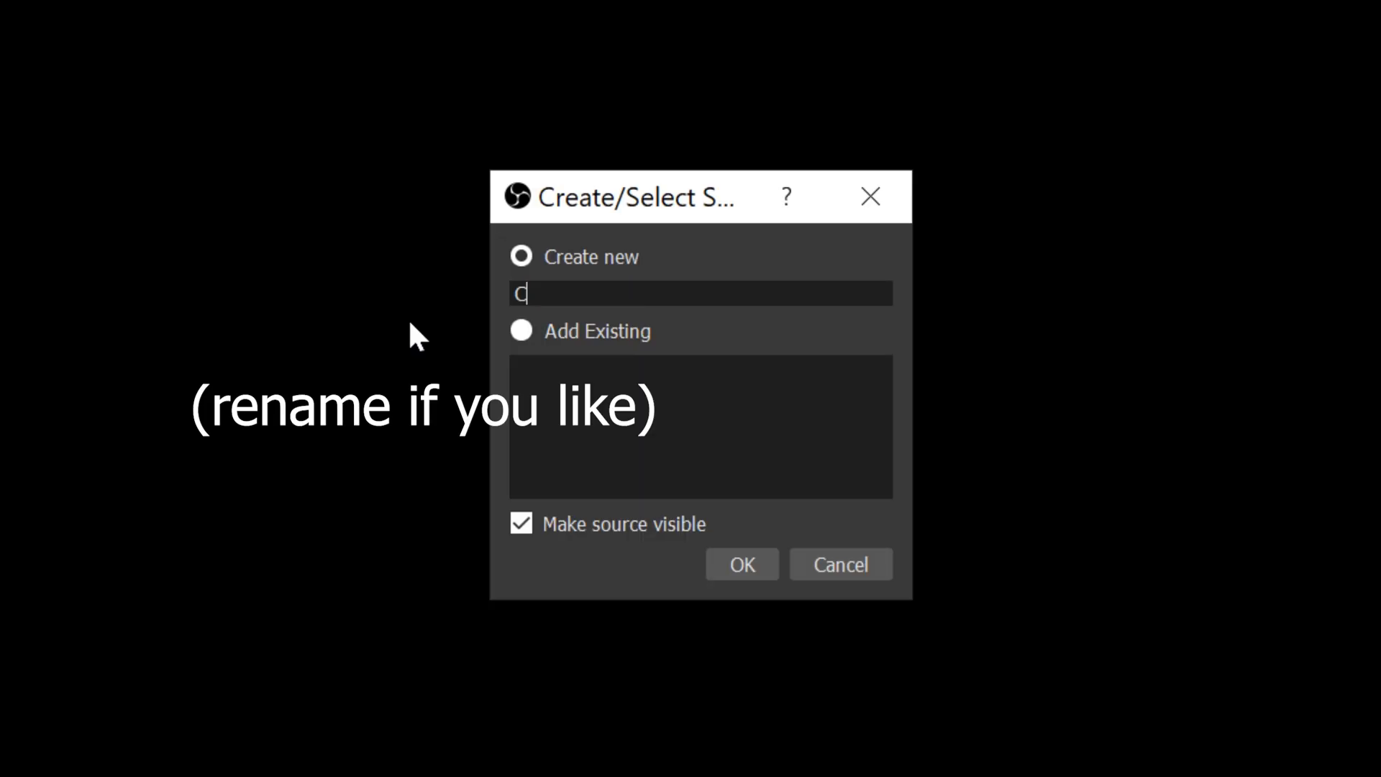
text(h Pupp)
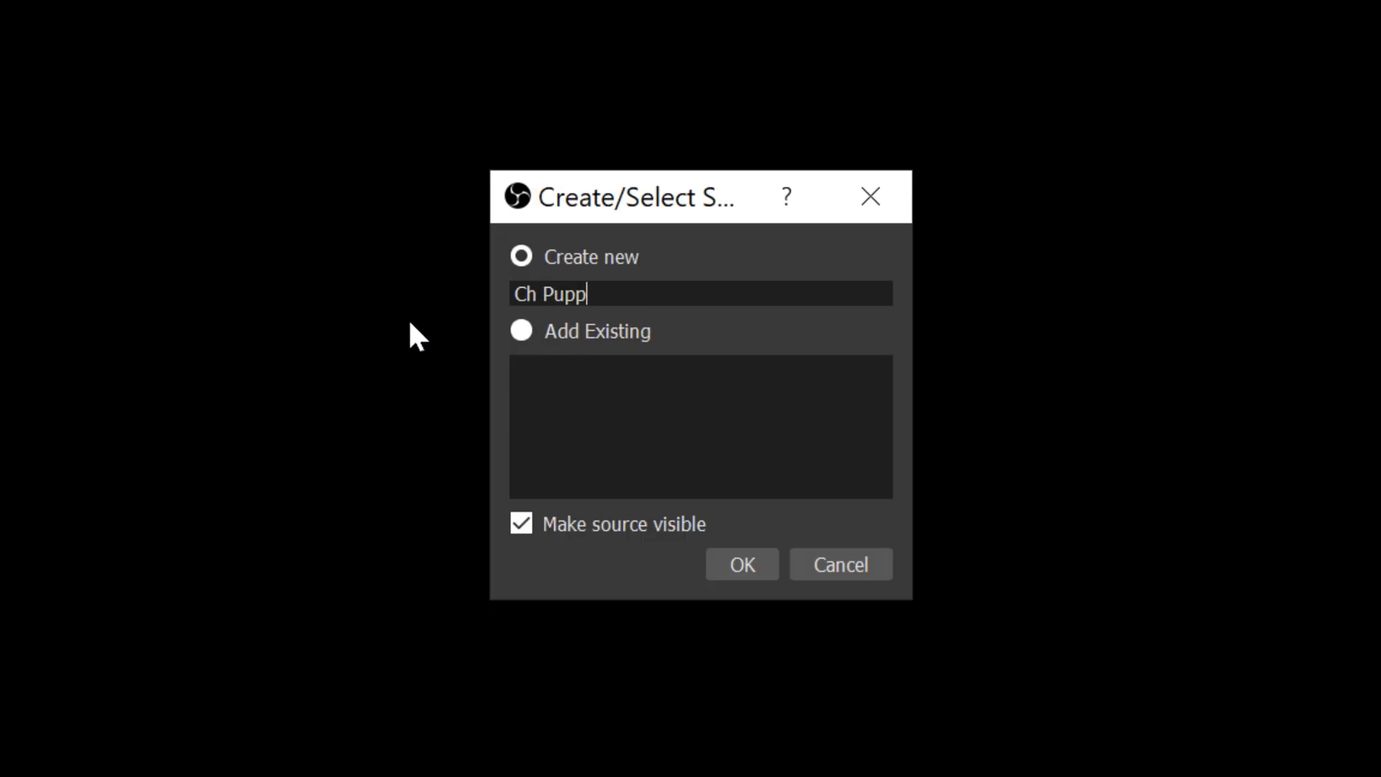
text(et)
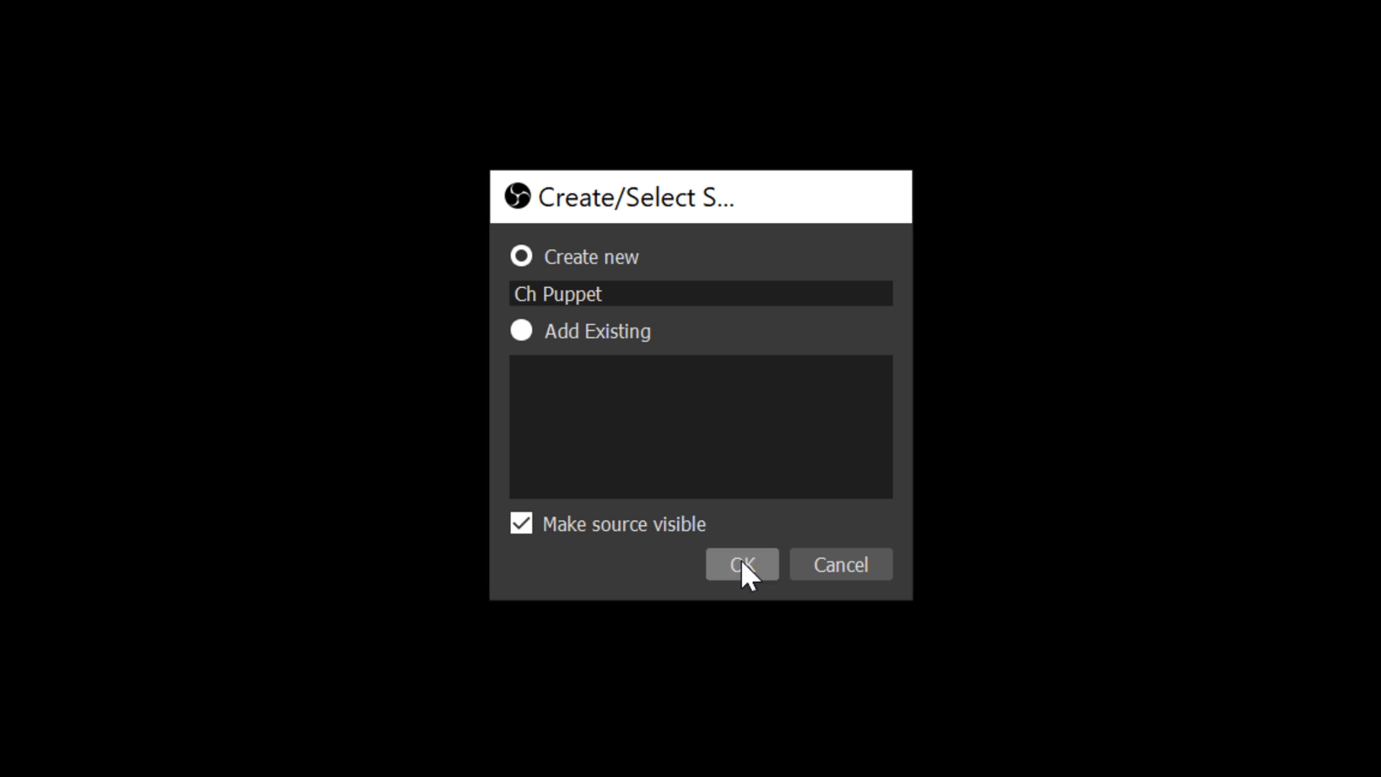
click(739, 564)
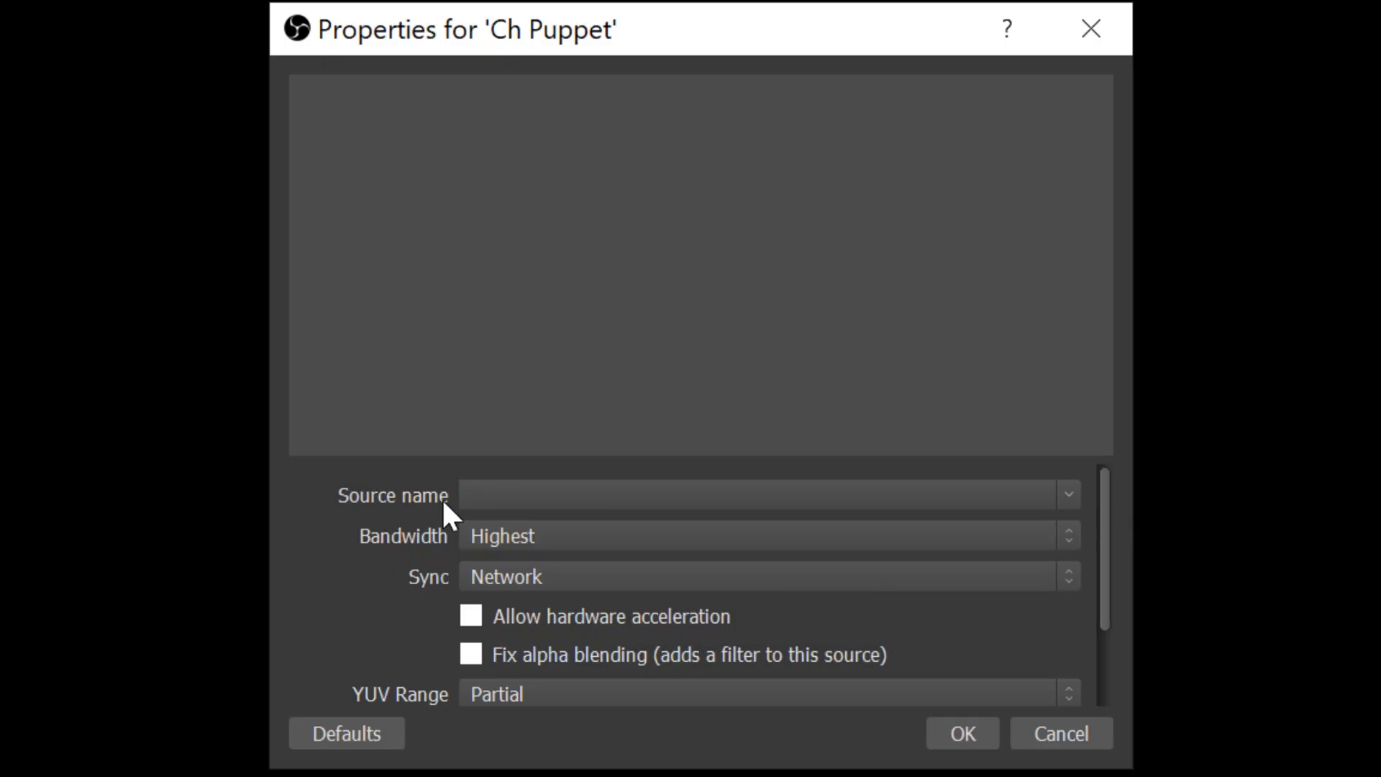
Set its NDI sender to DESKTOP-D8VAKGO (Adobe Character Animator) and confirm.
click(1066, 494)
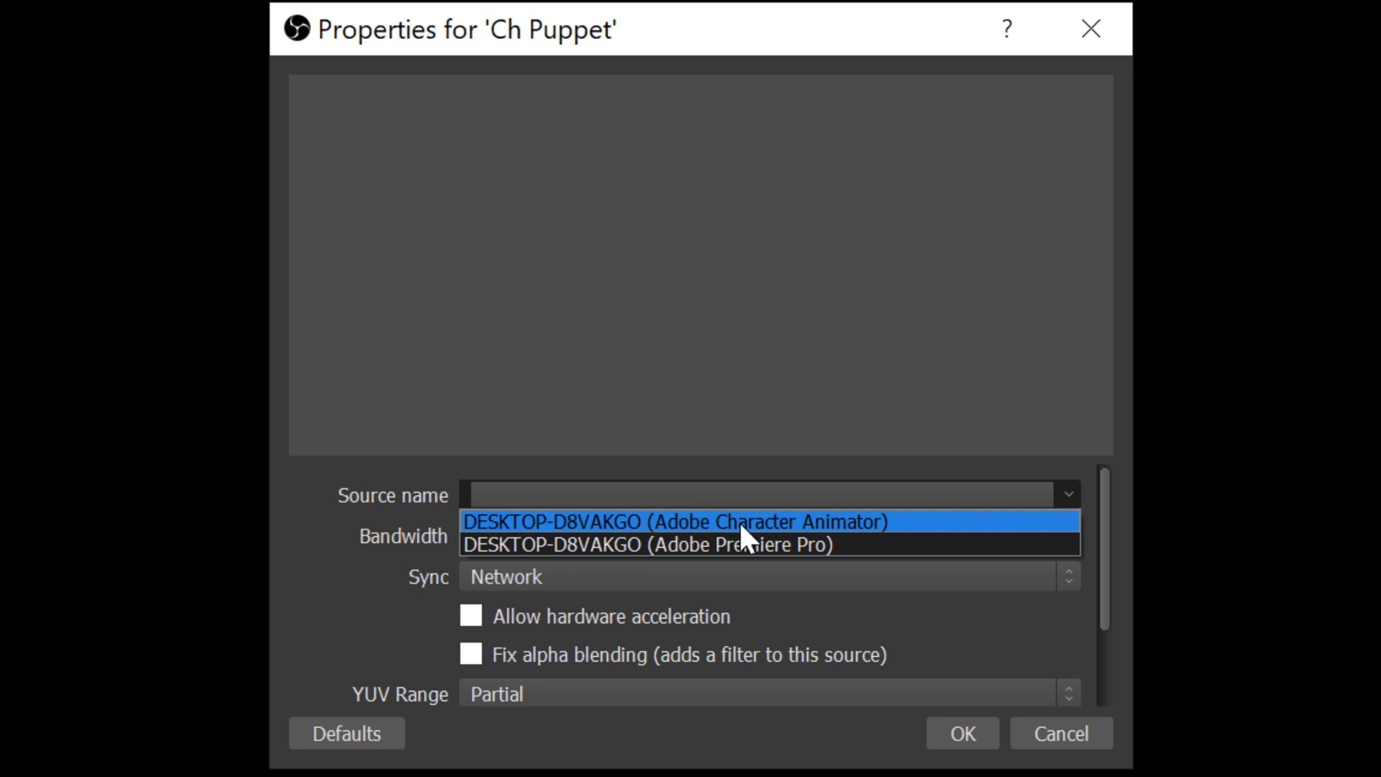
click(673, 521)
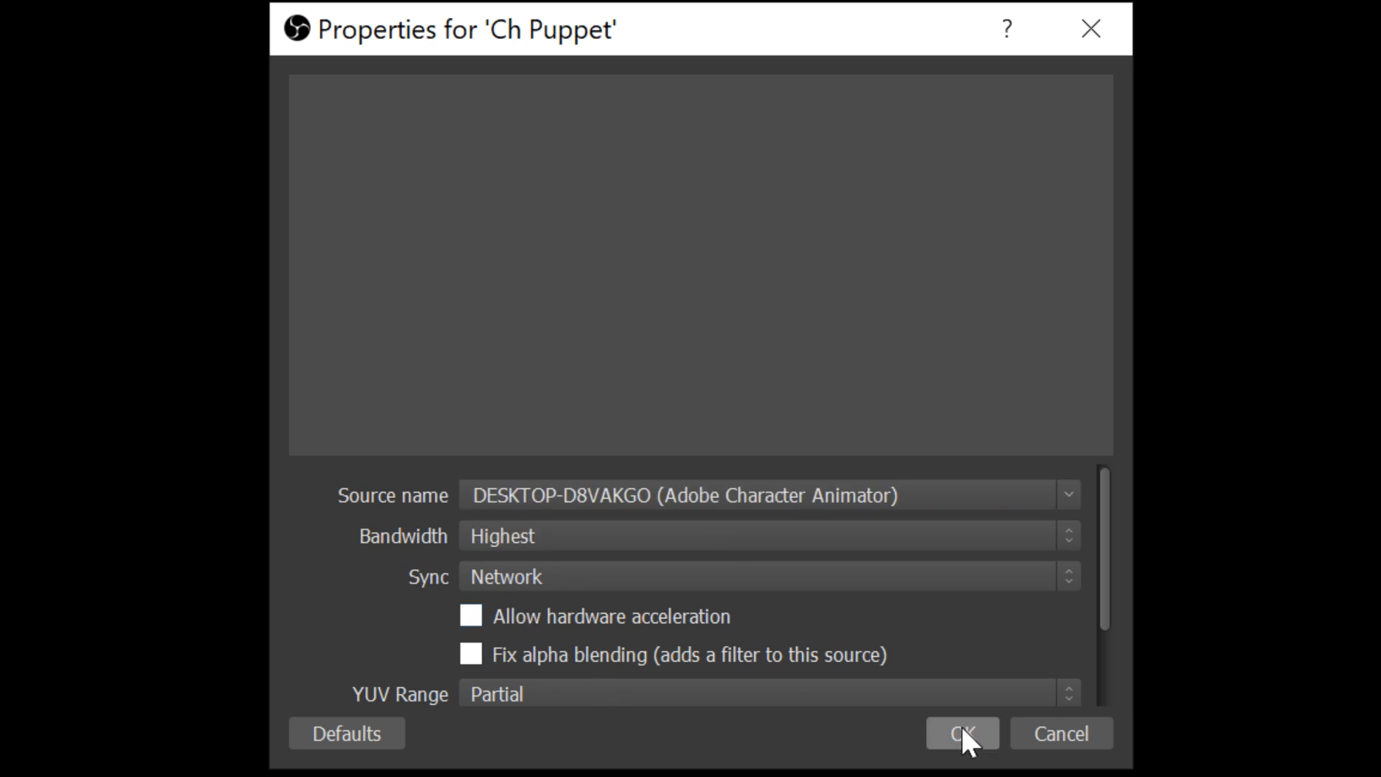
click(962, 732)
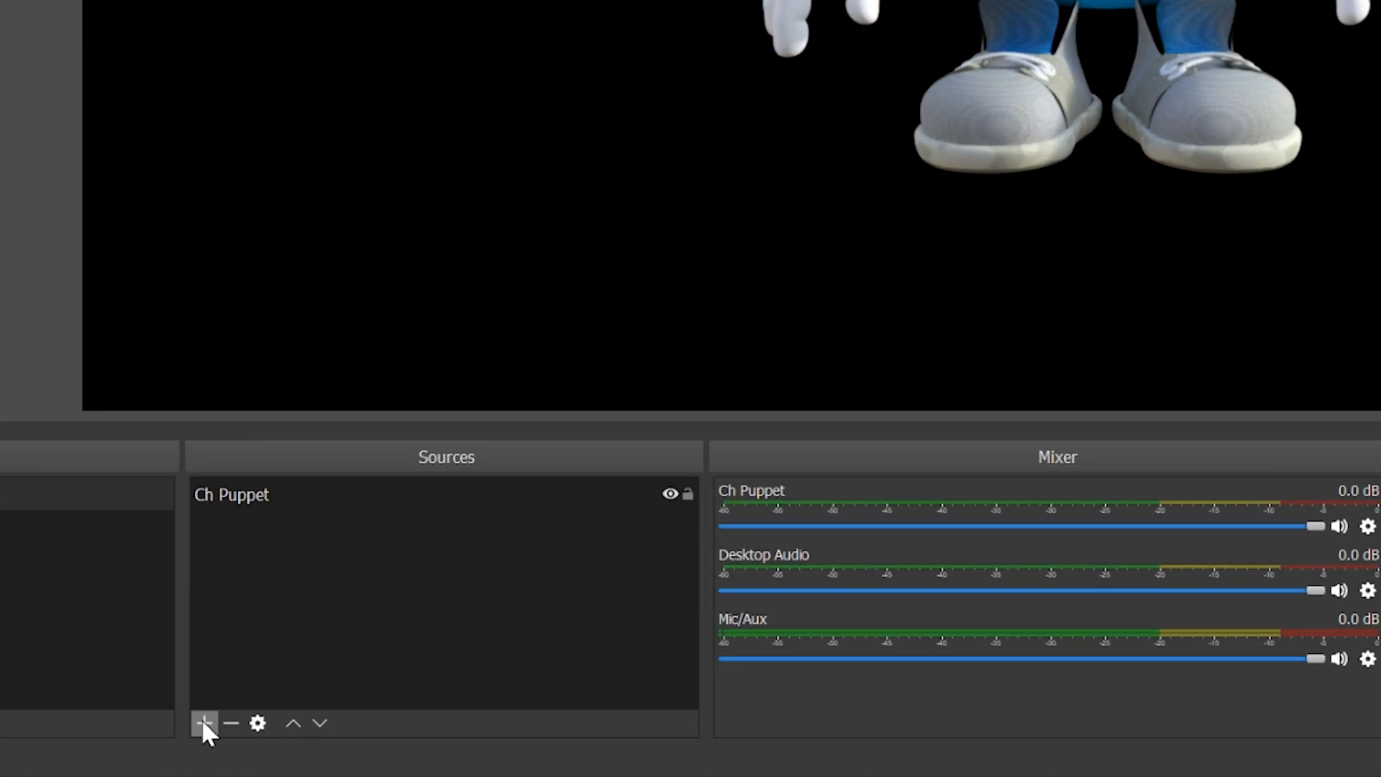
Add an Image source and load the bg.jpg room picture into it.
click(205, 724)
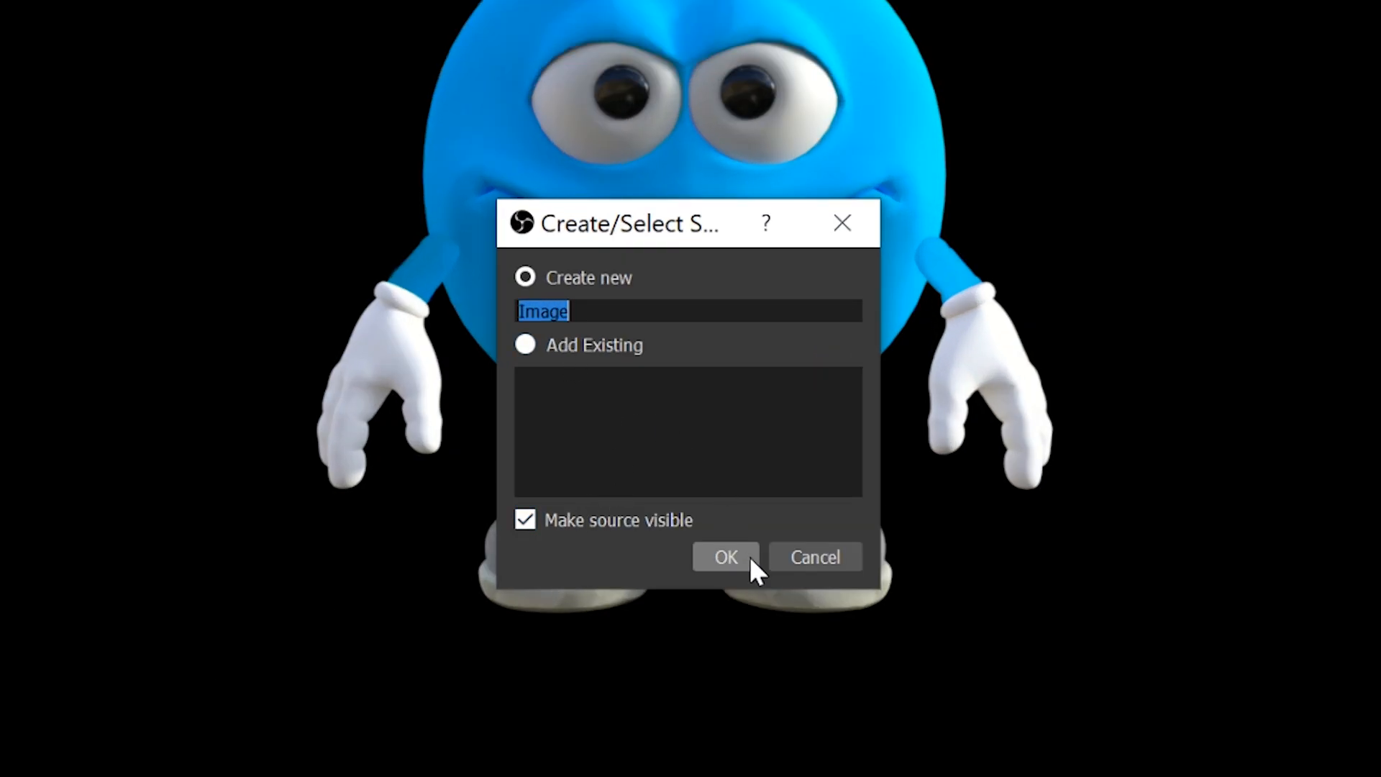
click(725, 557)
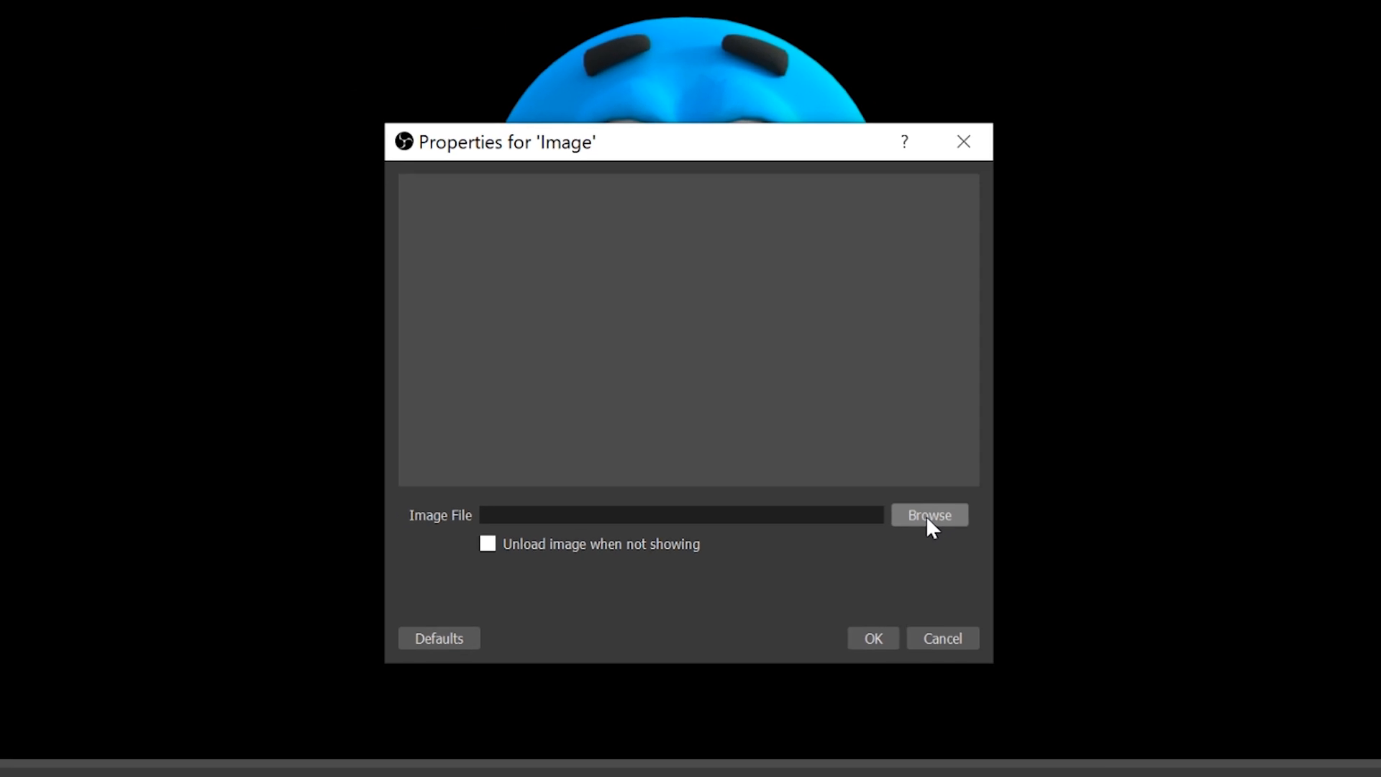
click(928, 515)
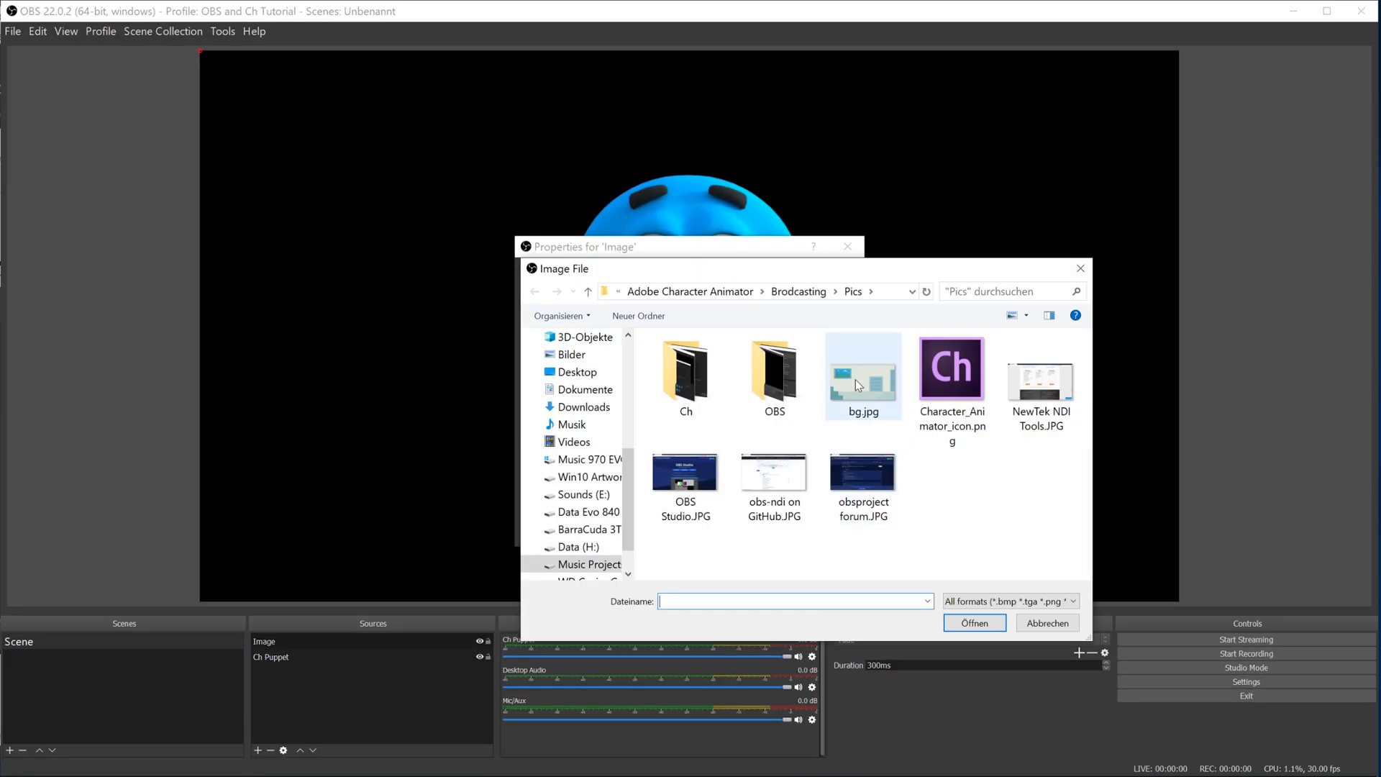
click(862, 369)
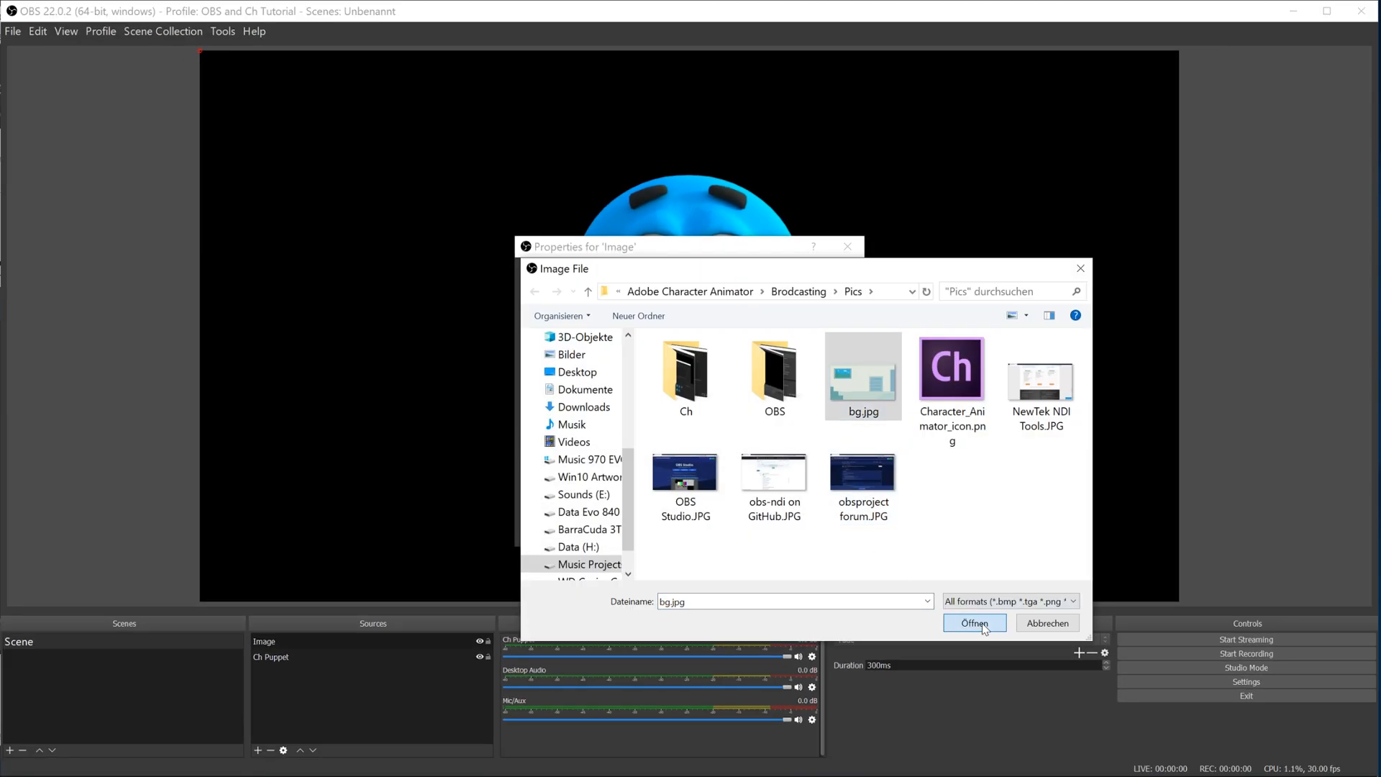
click(974, 623)
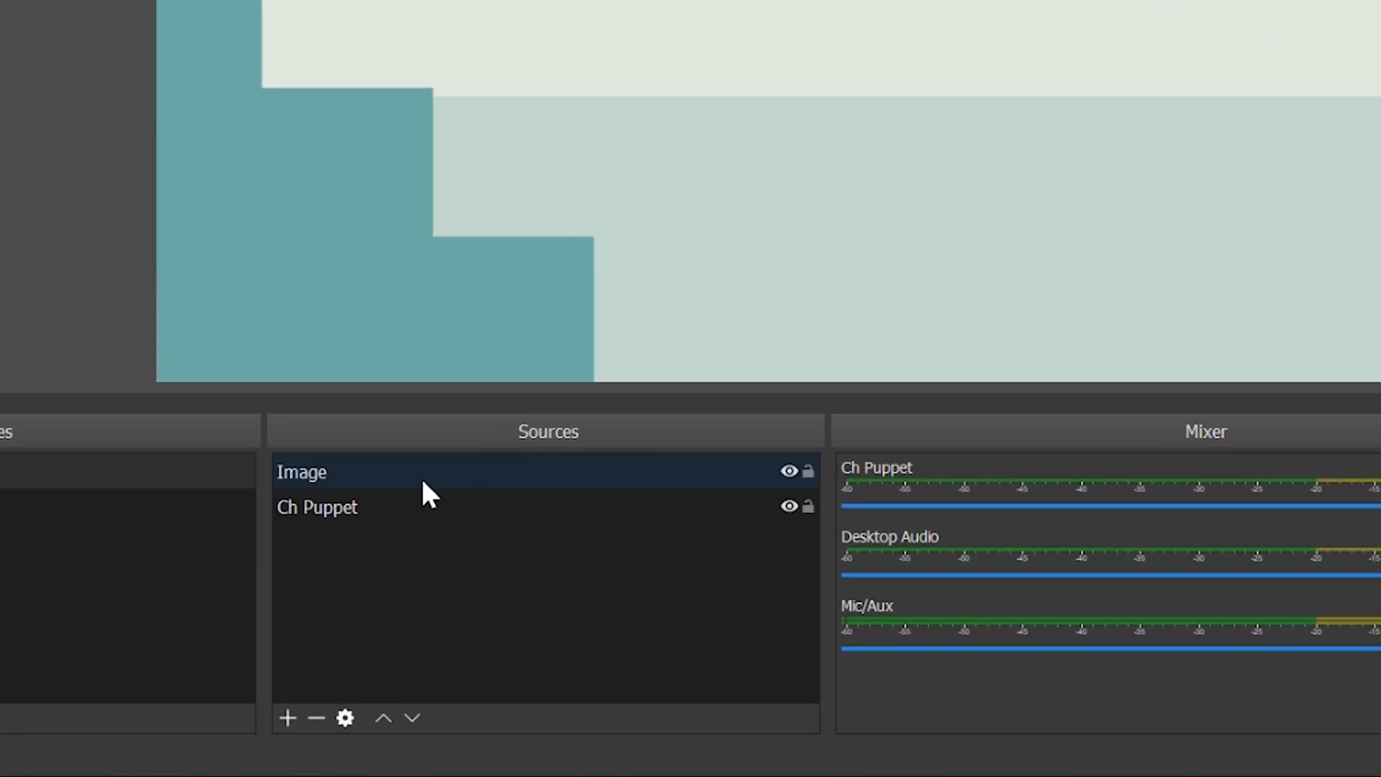
Move the Image source below Ch Puppet so the room sits behind the puppet.
click(302, 472)
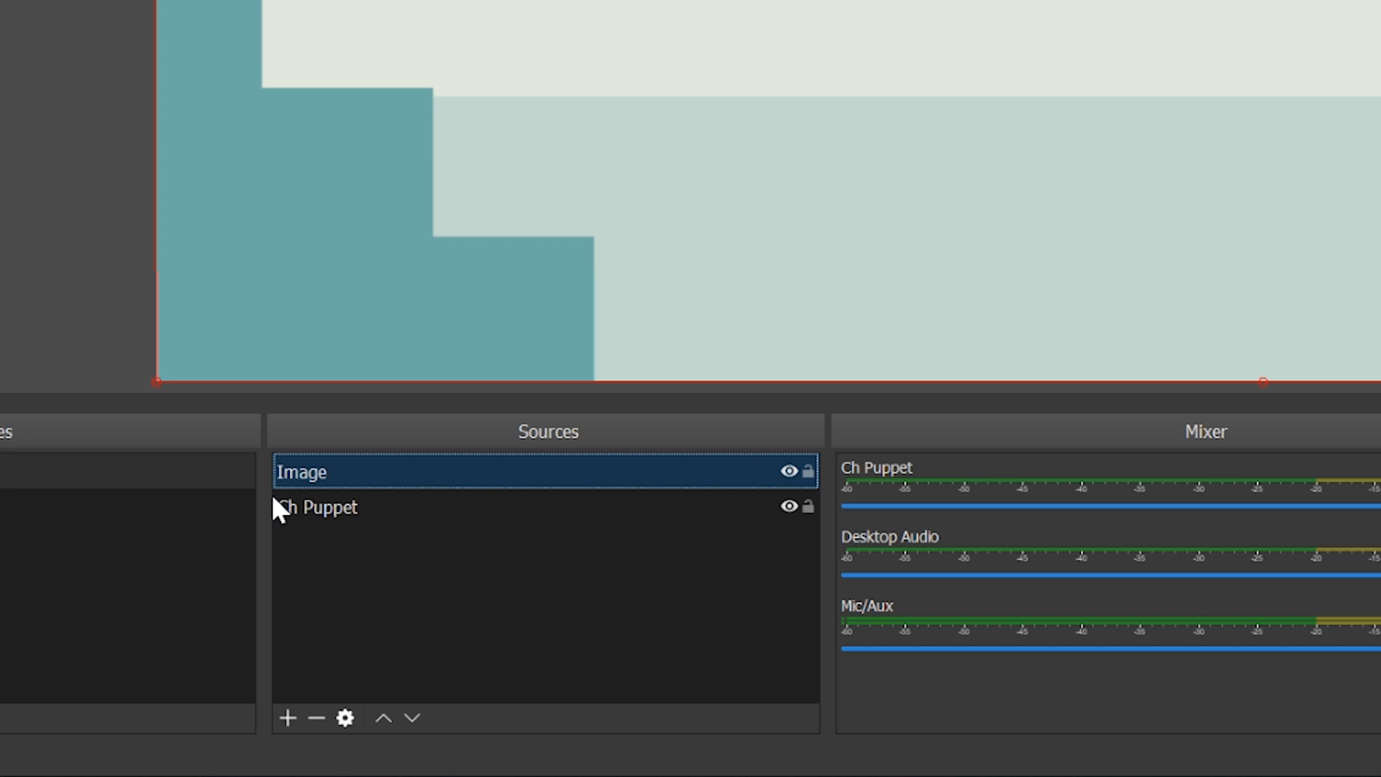
mouse_move(410, 718)
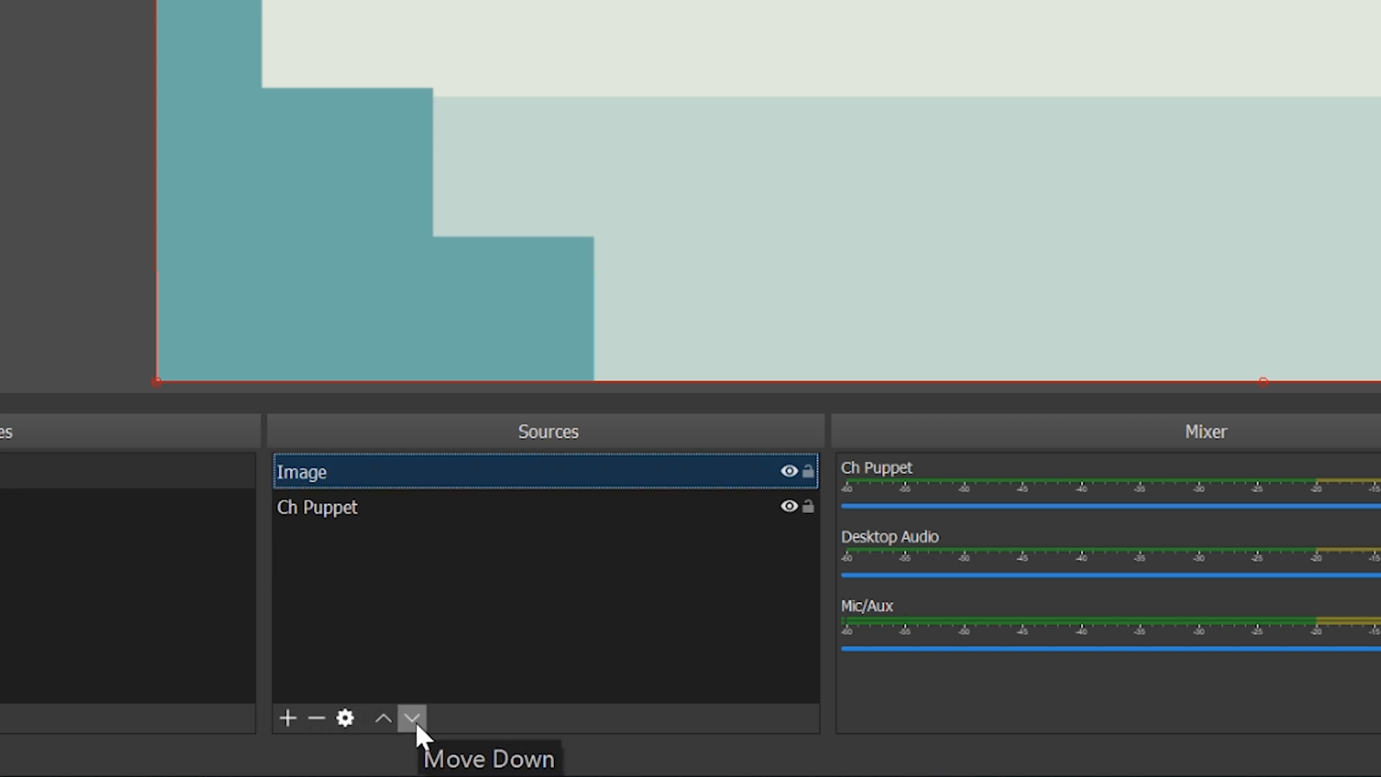
click(410, 718)
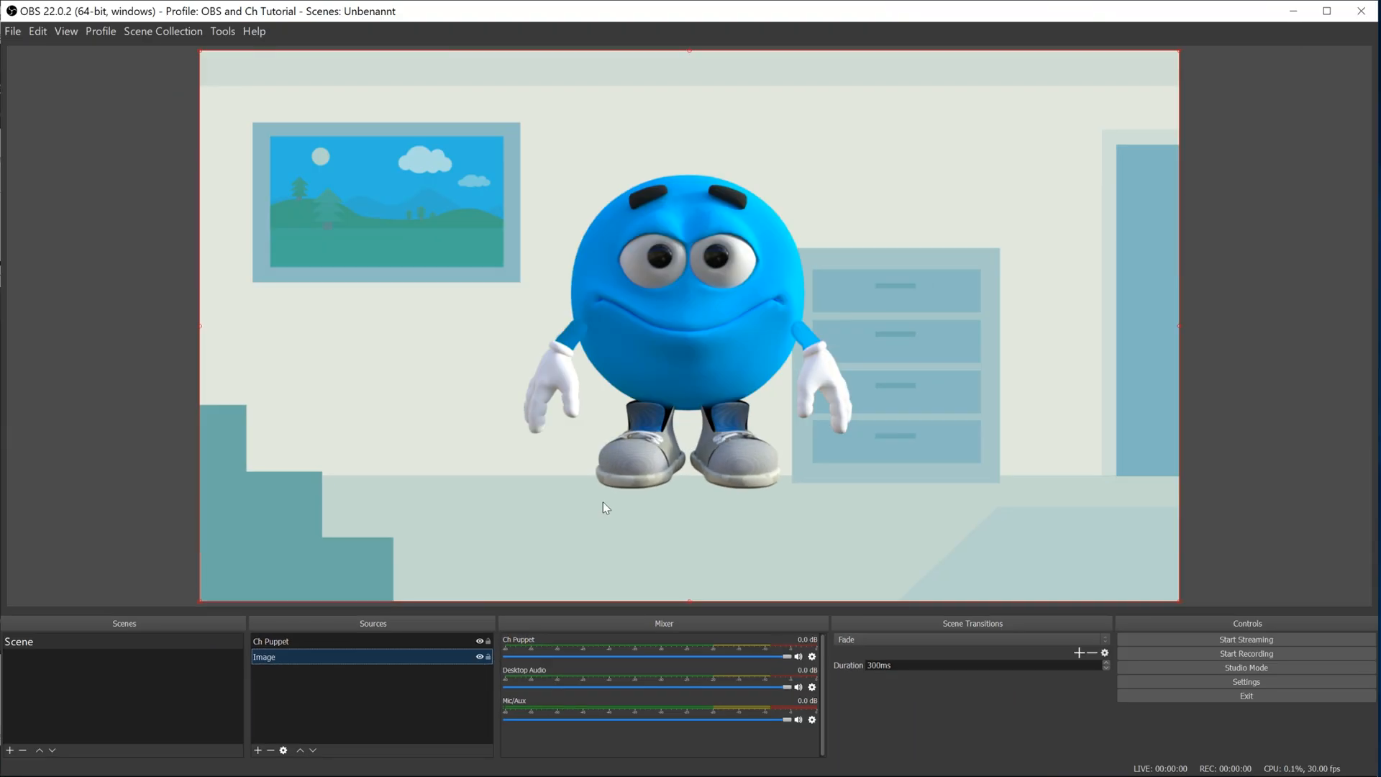
click(271, 642)
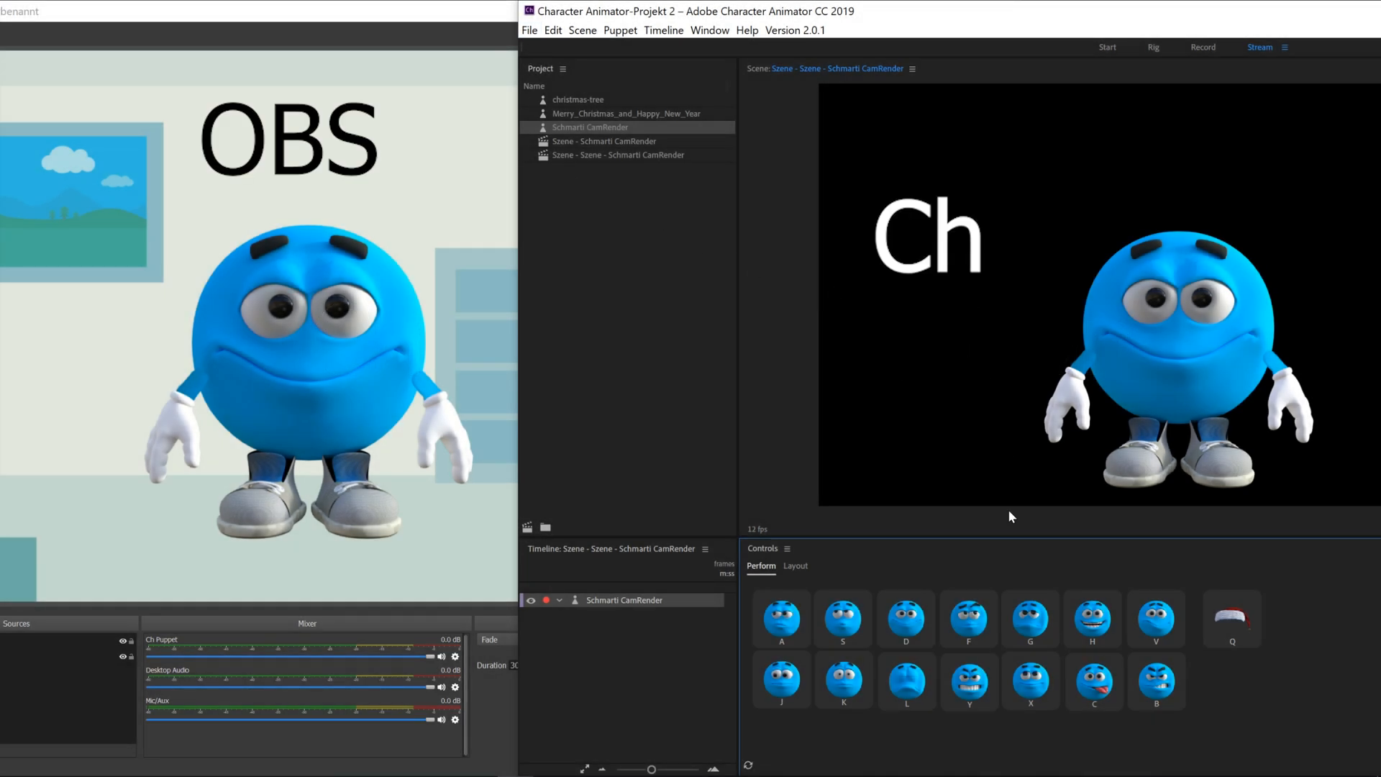
mouse_move(787, 731)
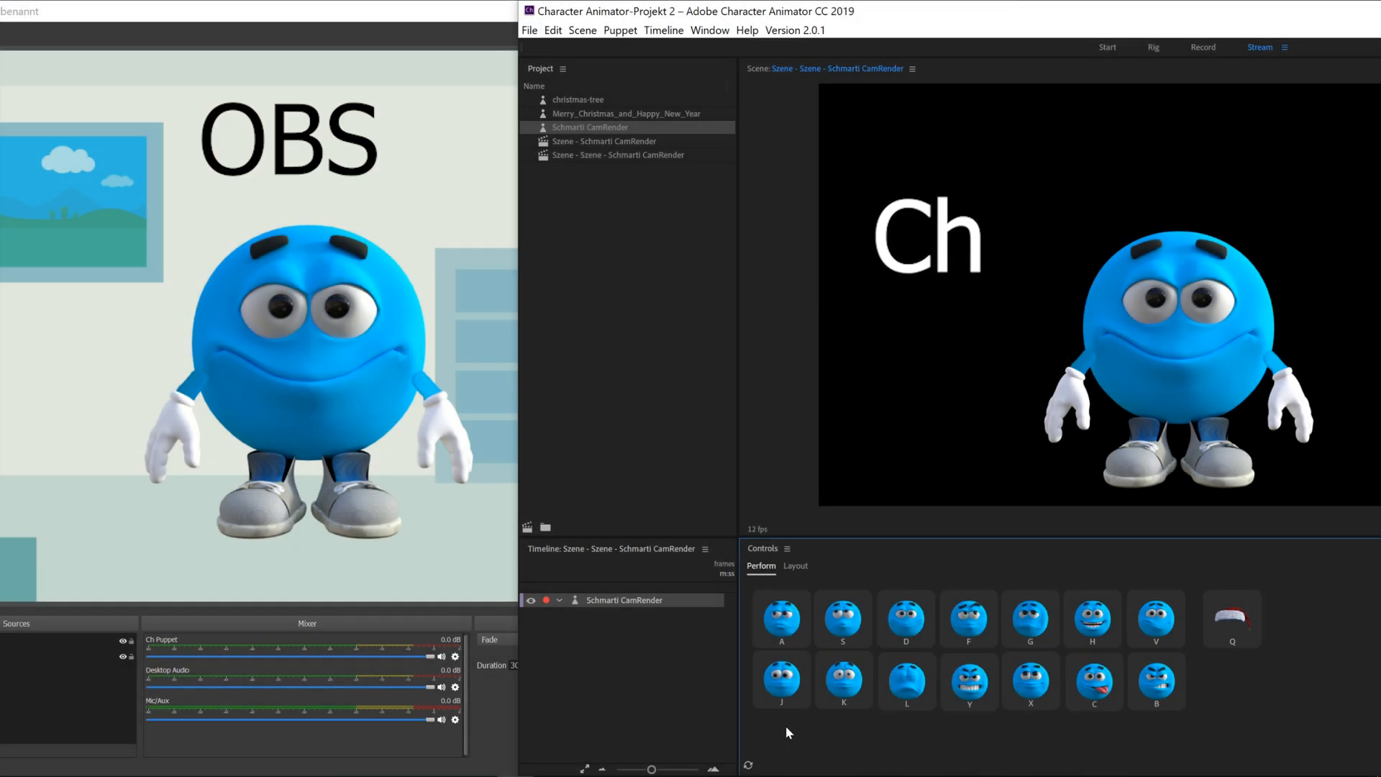
Trigger the shrug and OK hand gestures, then return the puppet to its resting pose.
click(780, 618)
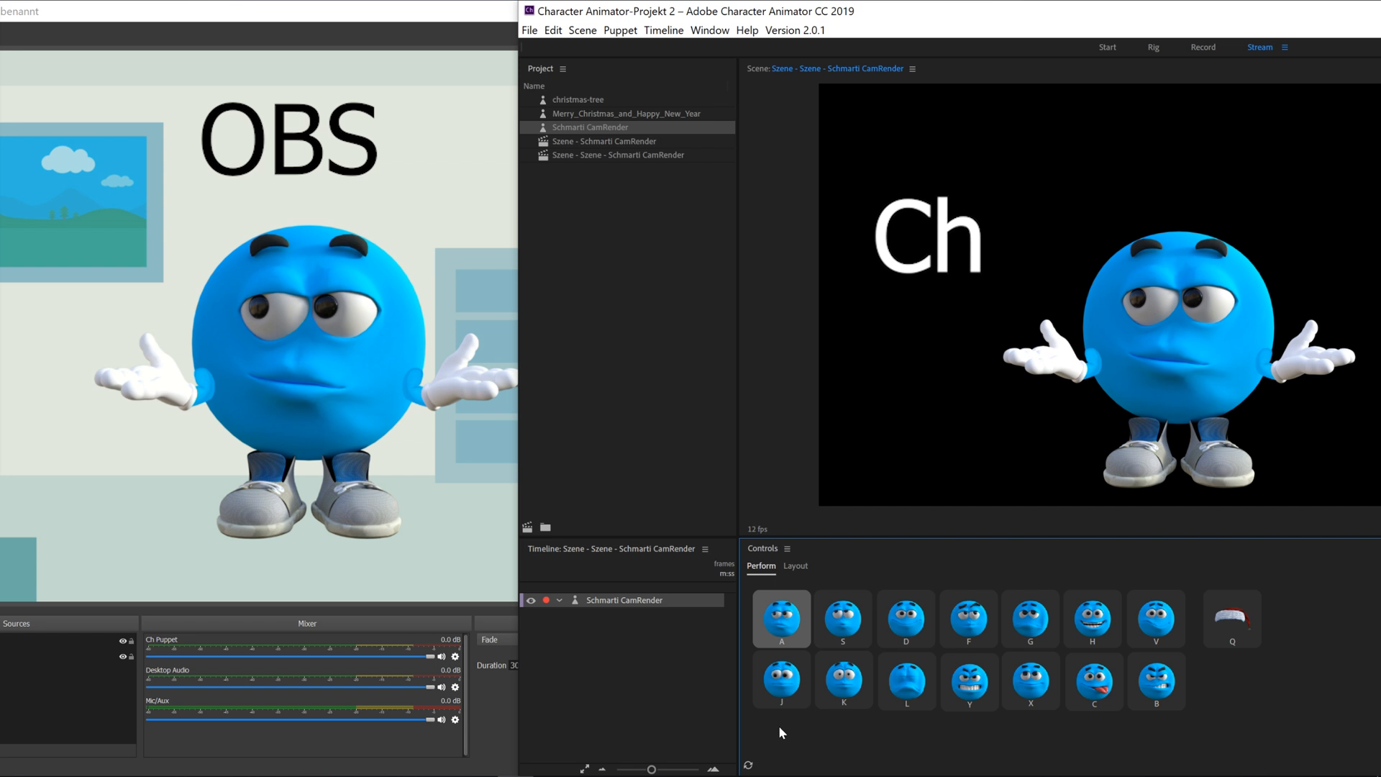
click(842, 618)
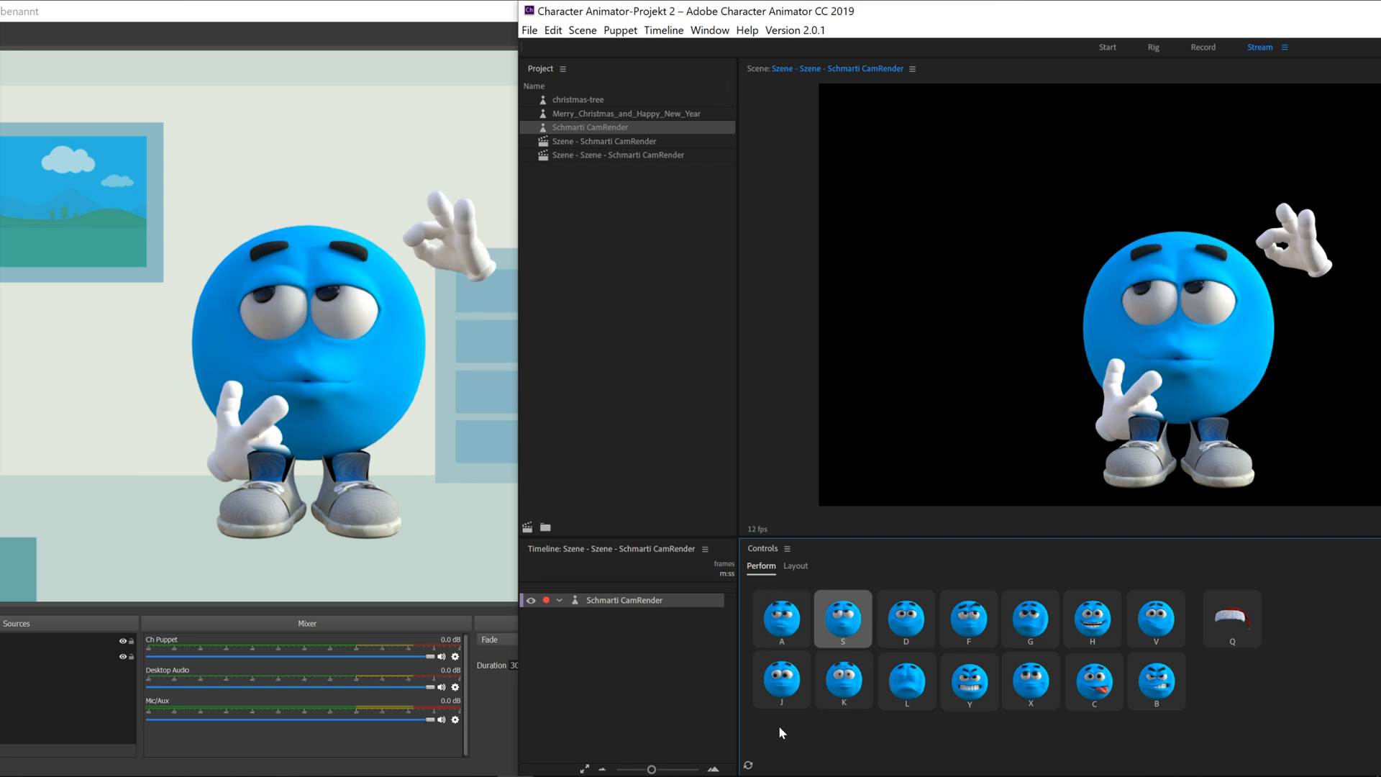
click(841, 619)
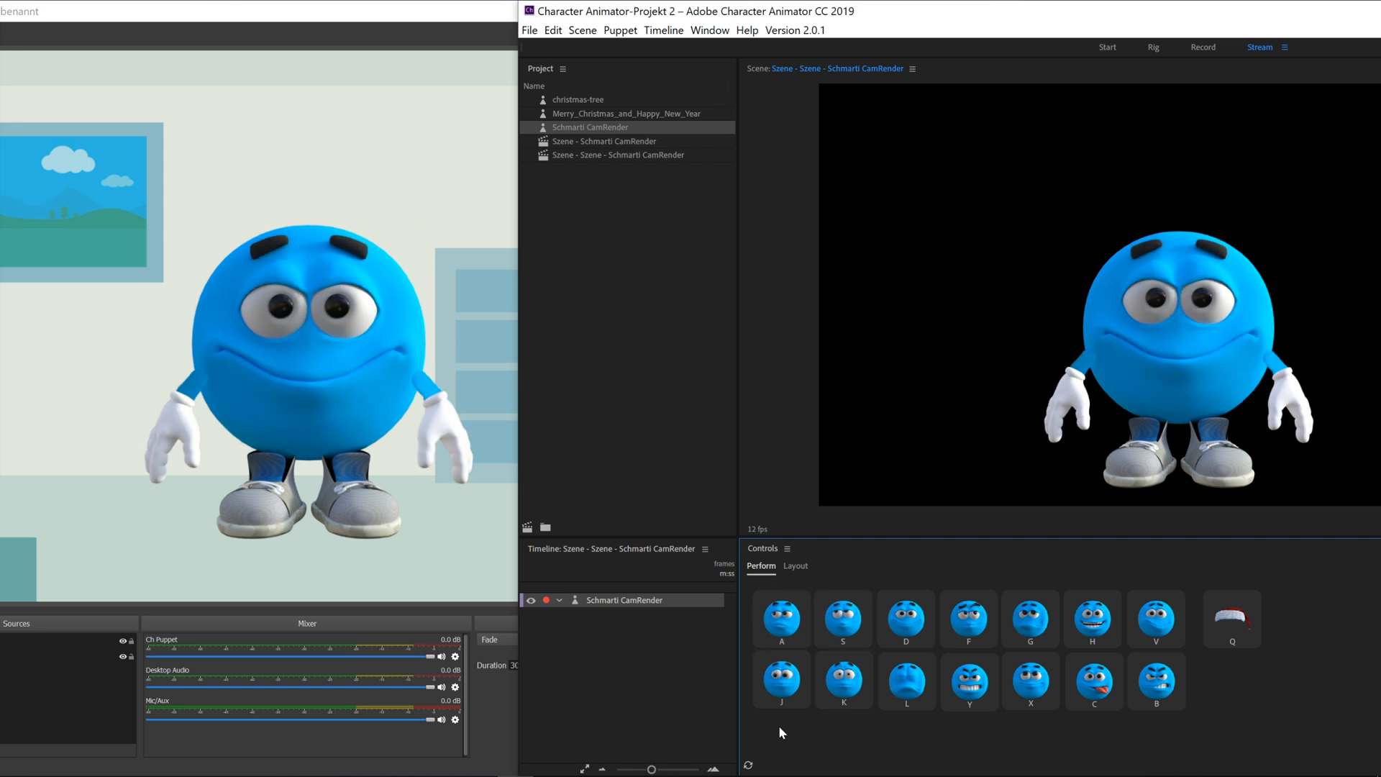